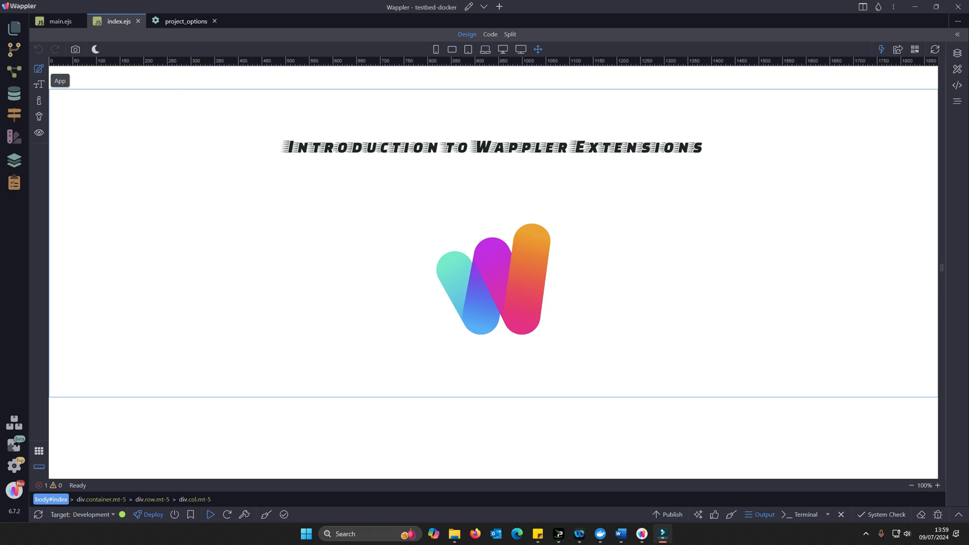
Review testbed-docker's Targets and Extensions options, then start adding an extension
left_click(186, 20)
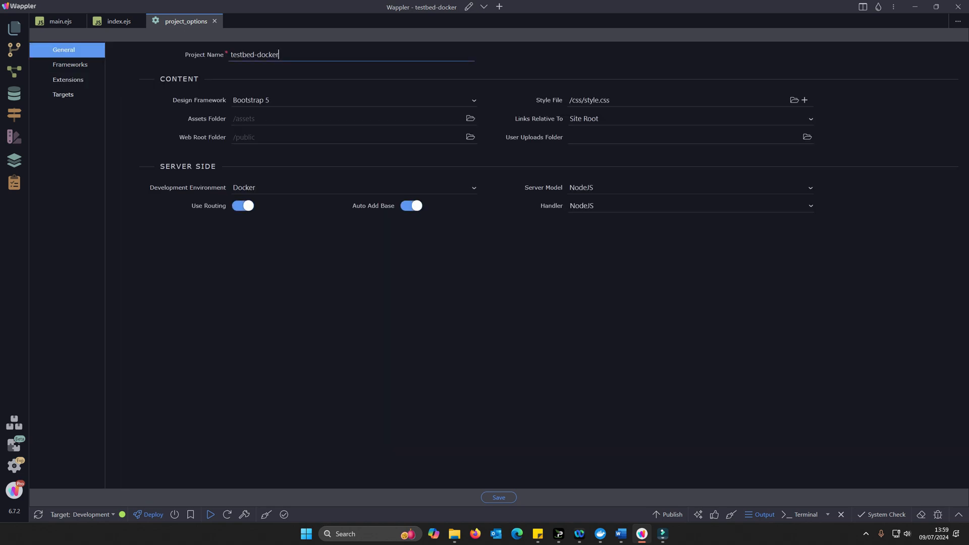
left_click(63, 95)
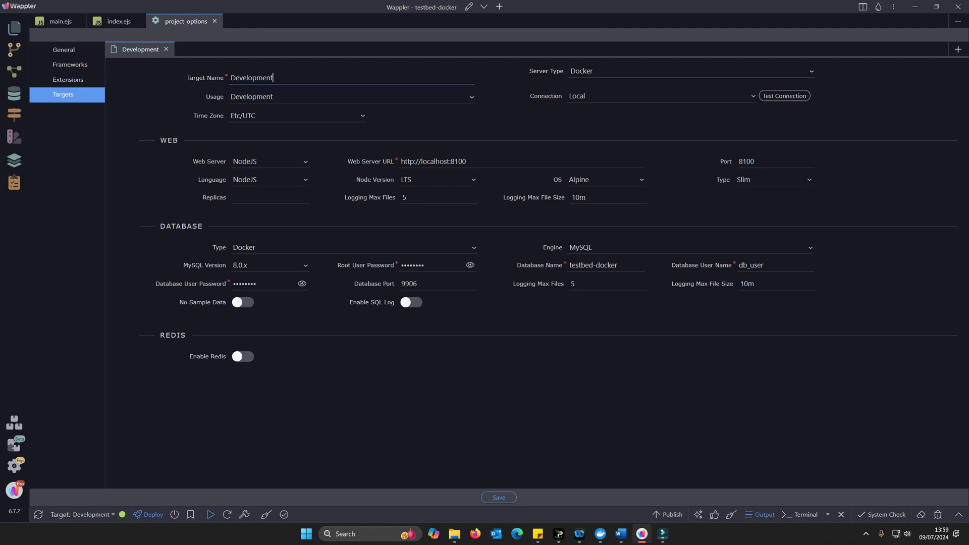
left_click(67, 79)
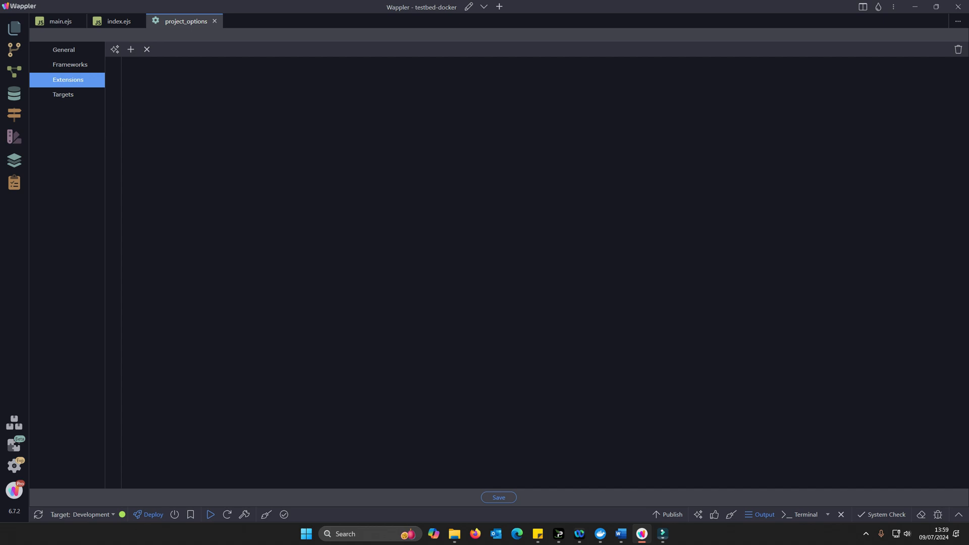
mouse_move(114, 50)
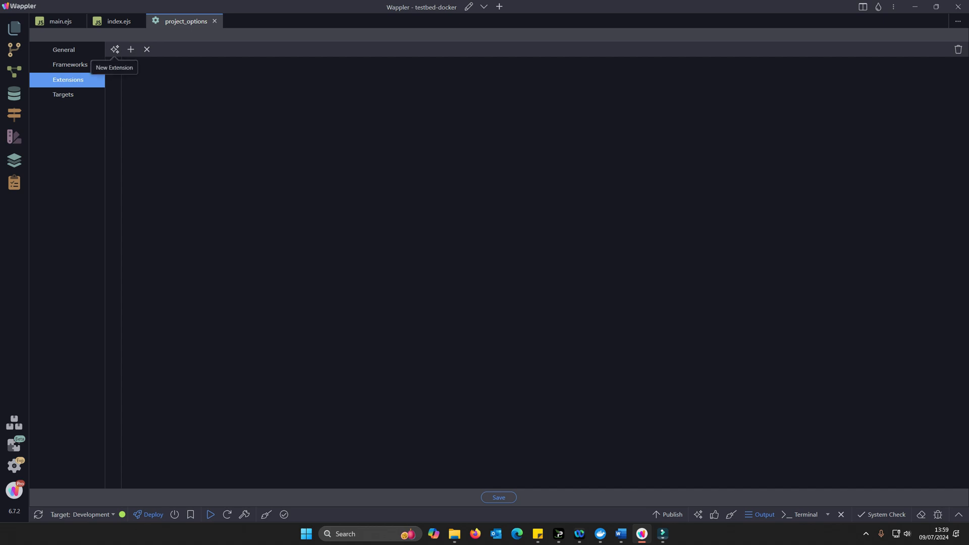
mouse_move(130, 49)
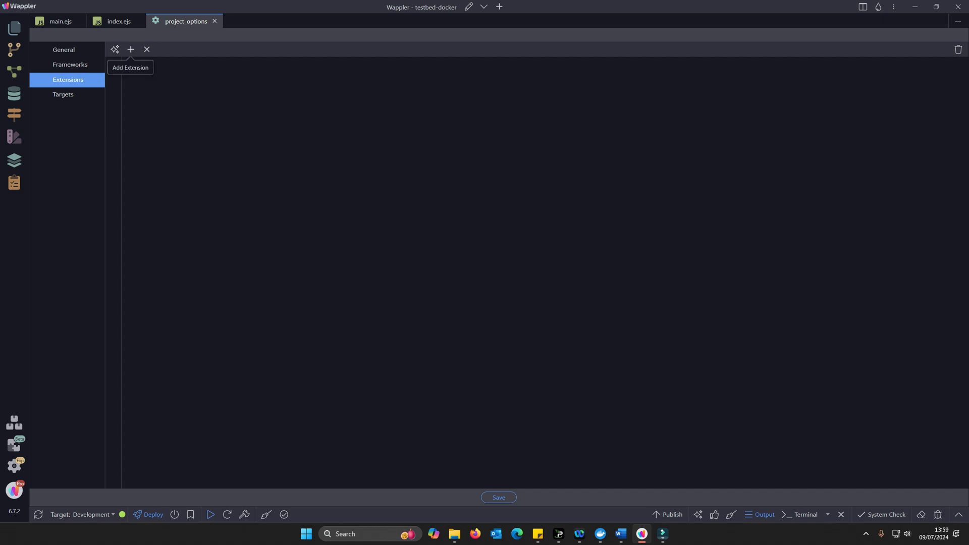
mouse_move(146, 50)
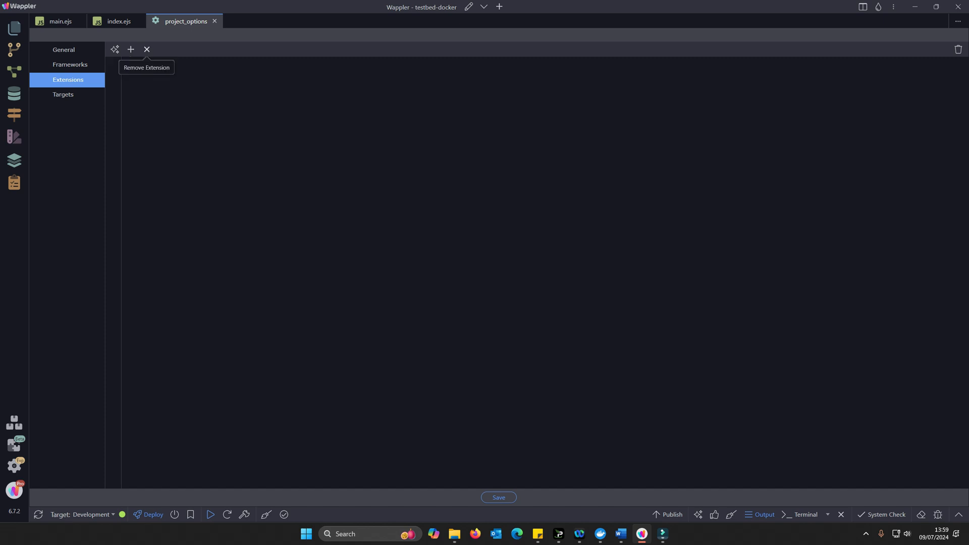
left_click(130, 49)
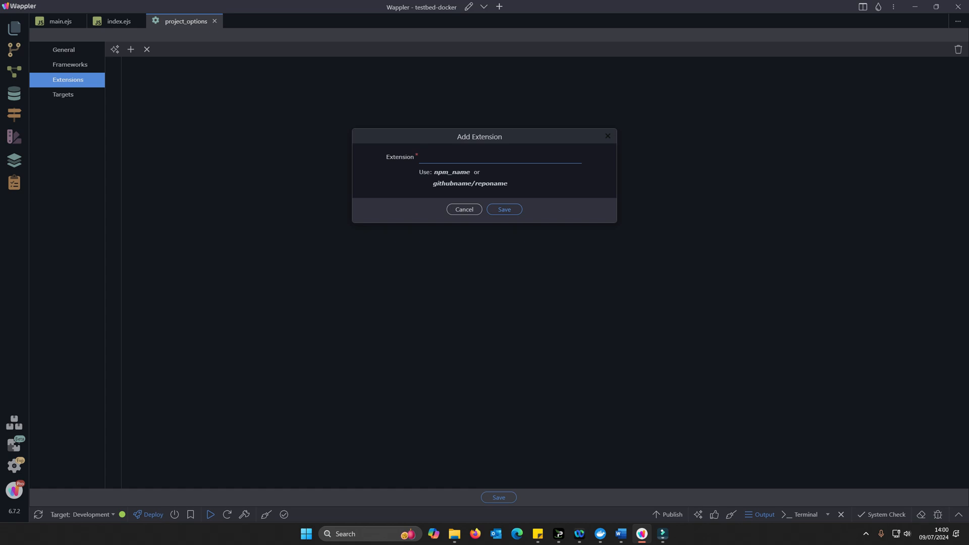
Focus the Add Extension name field, then cancel the dialog
left_click(499, 157)
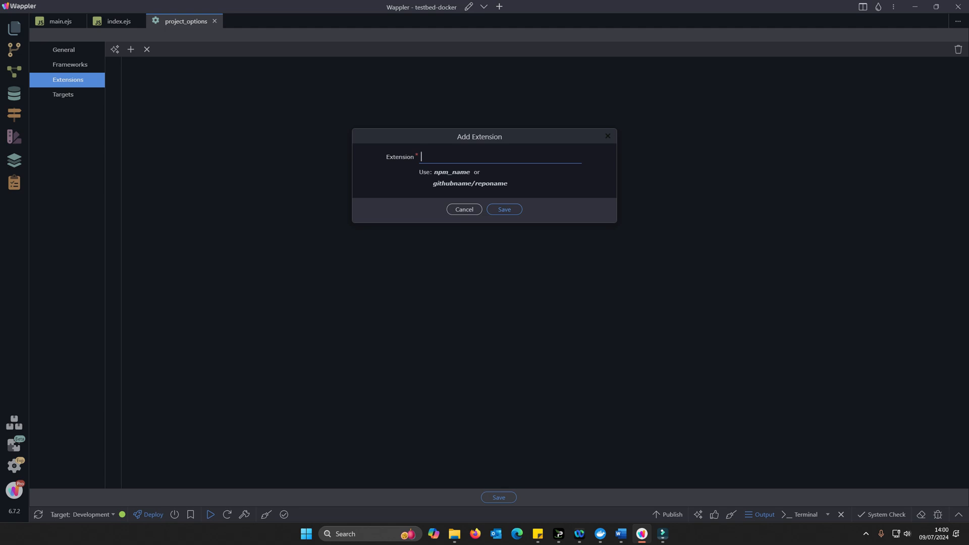
left_click(464, 209)
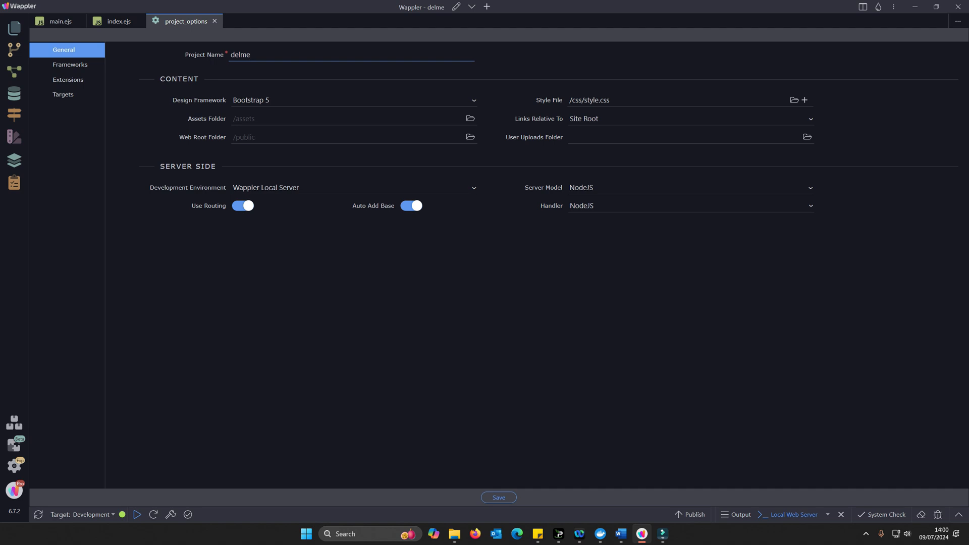
Check delme's Targets and Extensions pages and attempt to add an extension
left_click(63, 94)
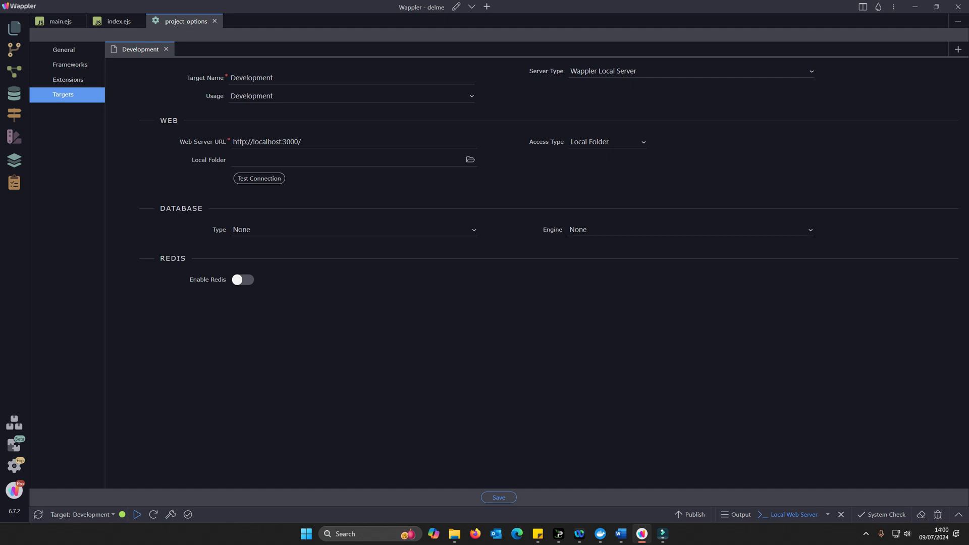
left_click(67, 80)
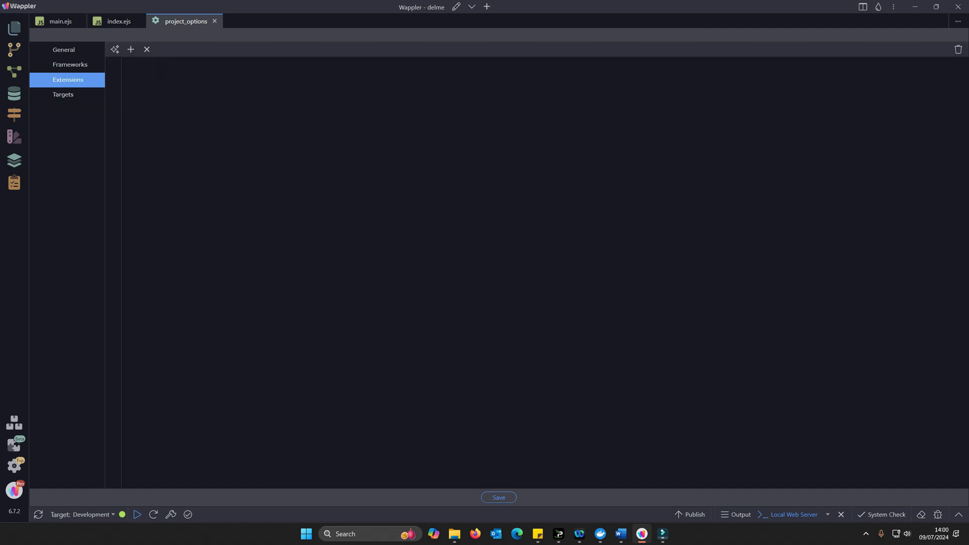
left_click(130, 49)
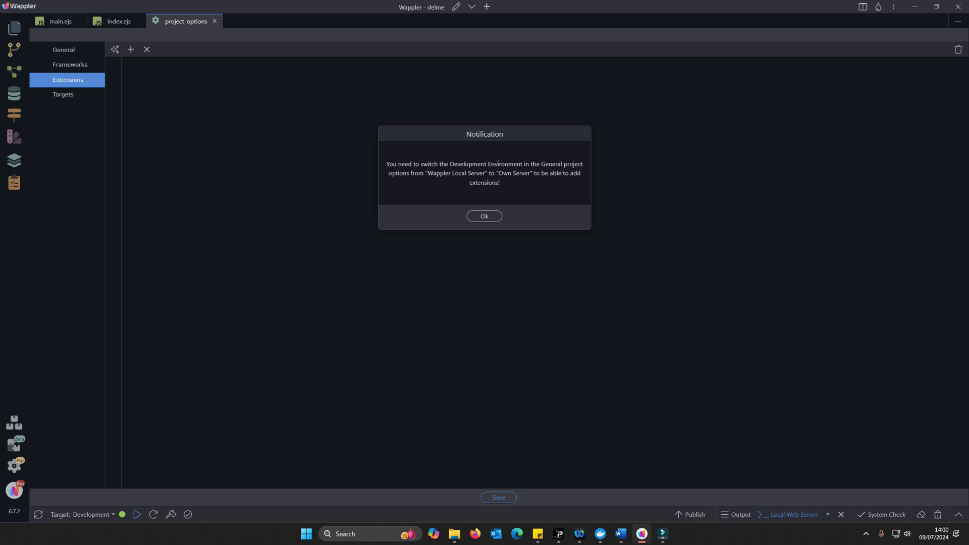
Dismiss the Own Server notice and return to delme's General options
left_click(485, 217)
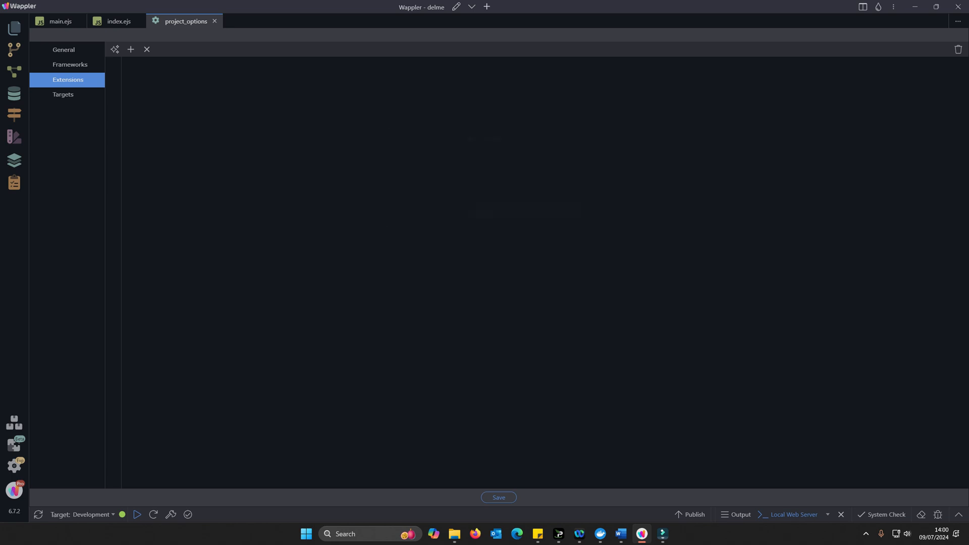
left_click(63, 49)
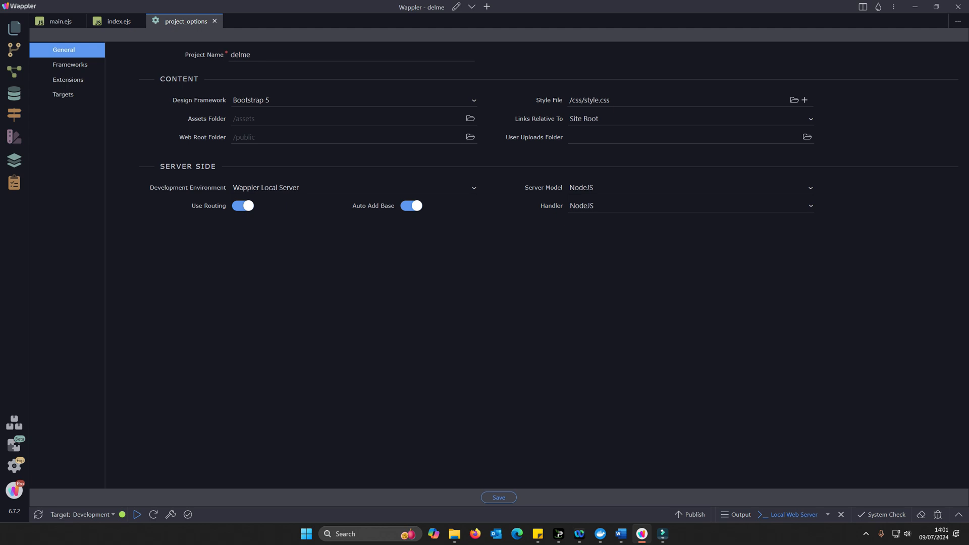
mouse_move(456, 6)
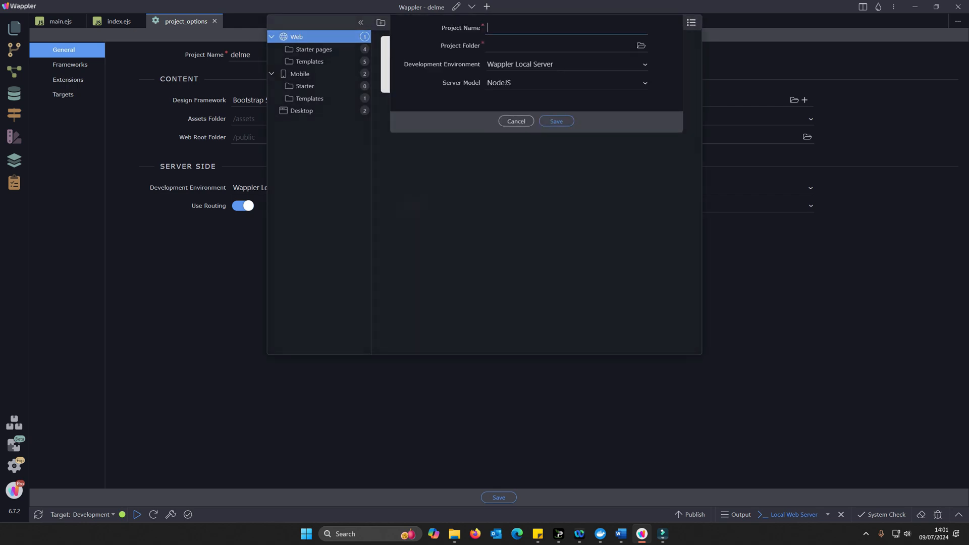
Name the new web project 'extention', fixing a typo, and start choosing its folder
type("extge")
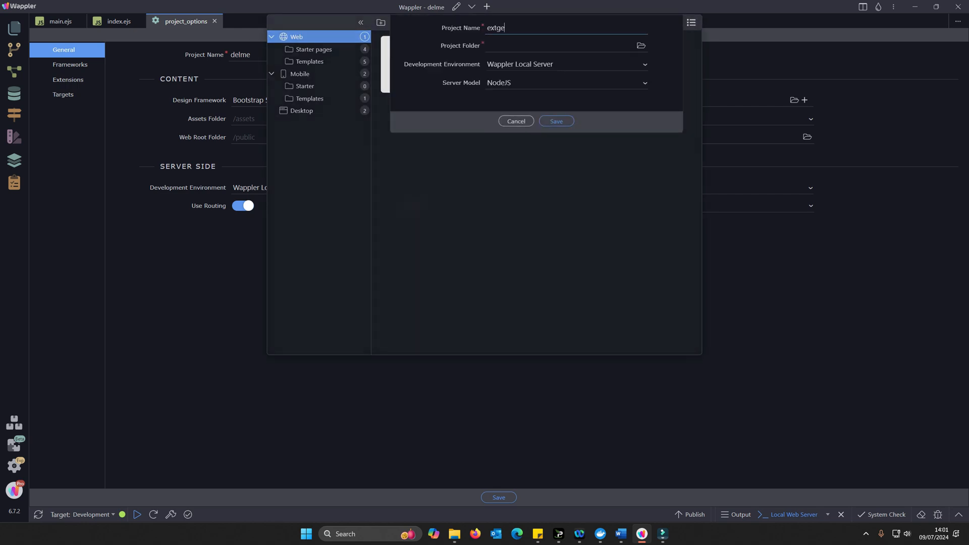
key("Backspace")
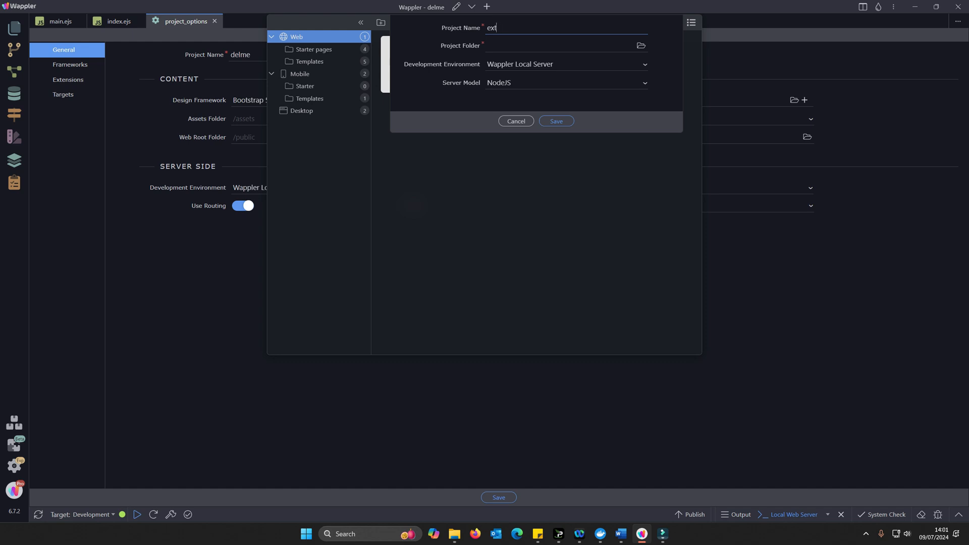
type("ention")
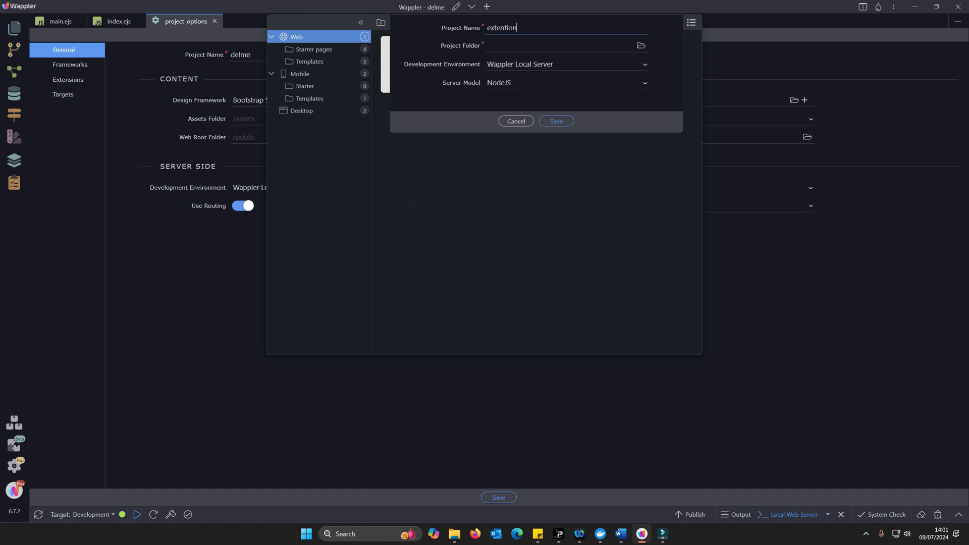
left_click(641, 45)
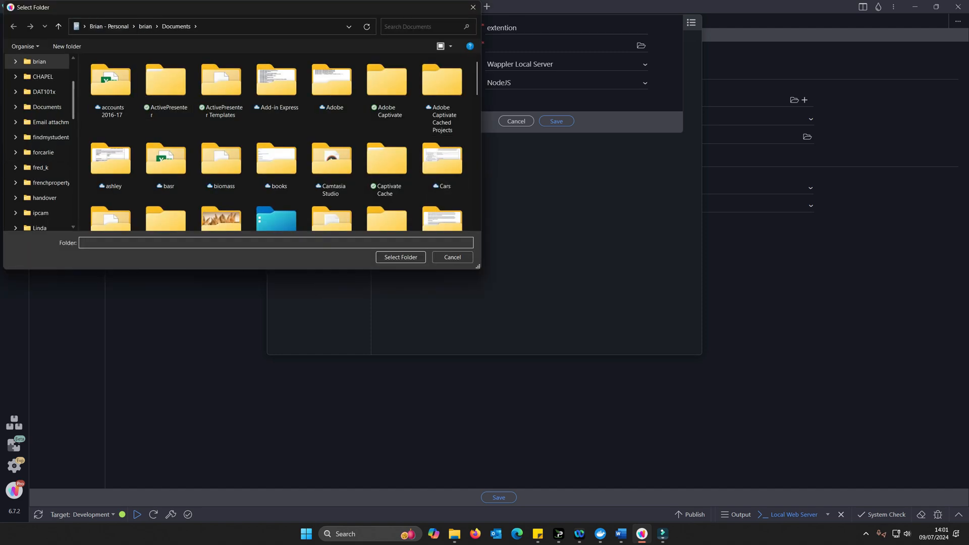
Browse to E:/webs and select the extensions folder as the project folder
scroll("down", 3)
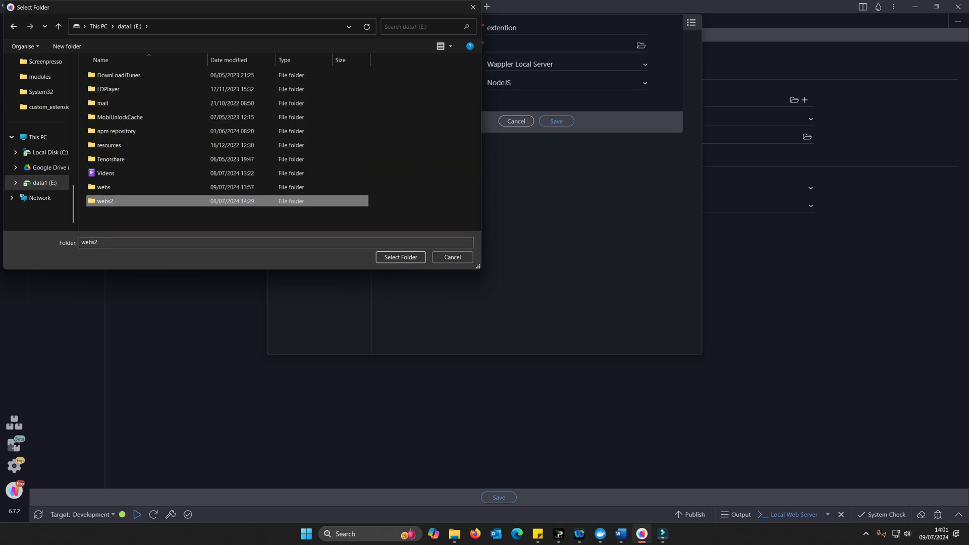
left_click(103, 190)
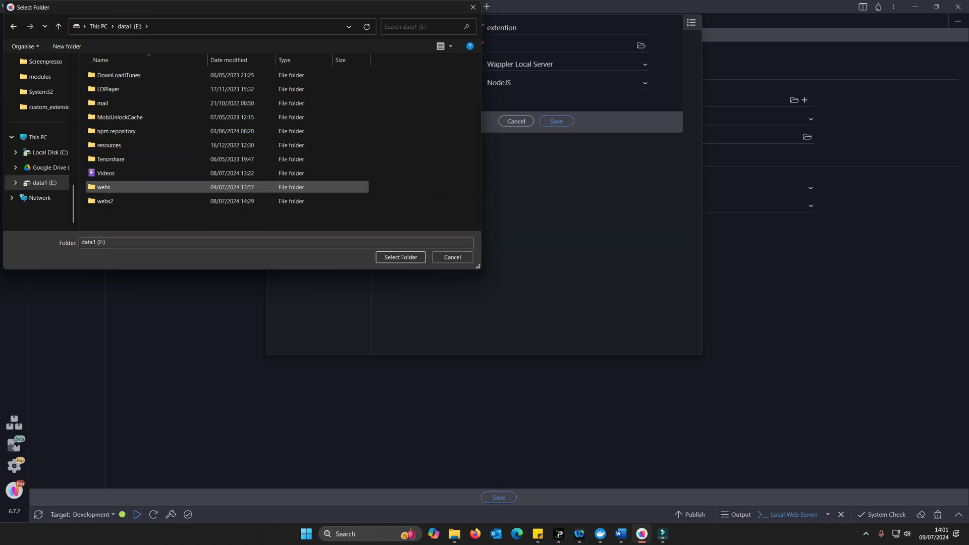
double_click(103, 187)
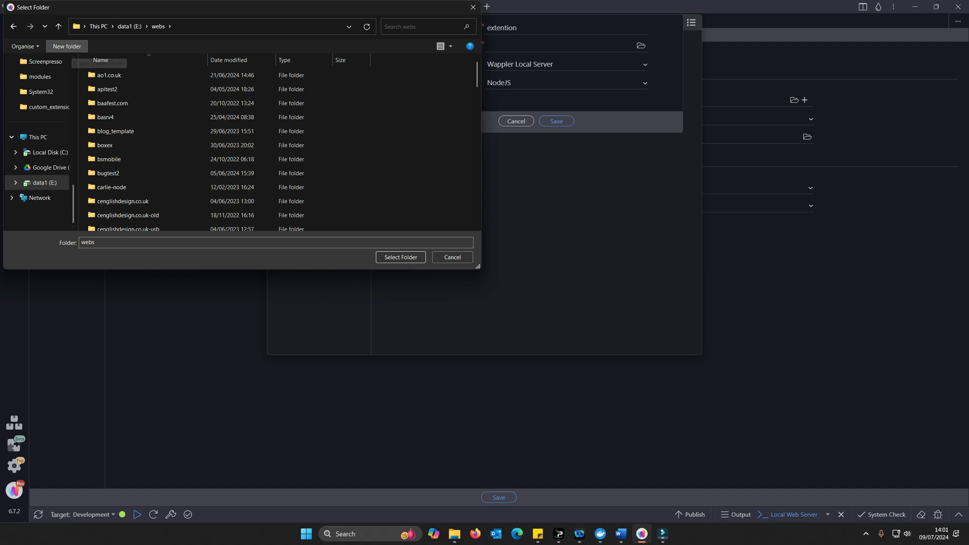
left_click(66, 46)
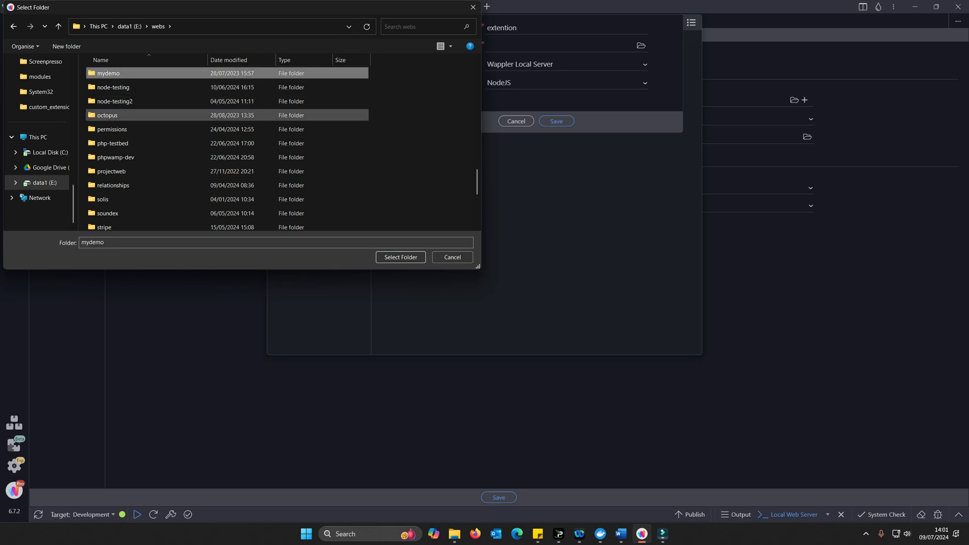
double_click(108, 73)
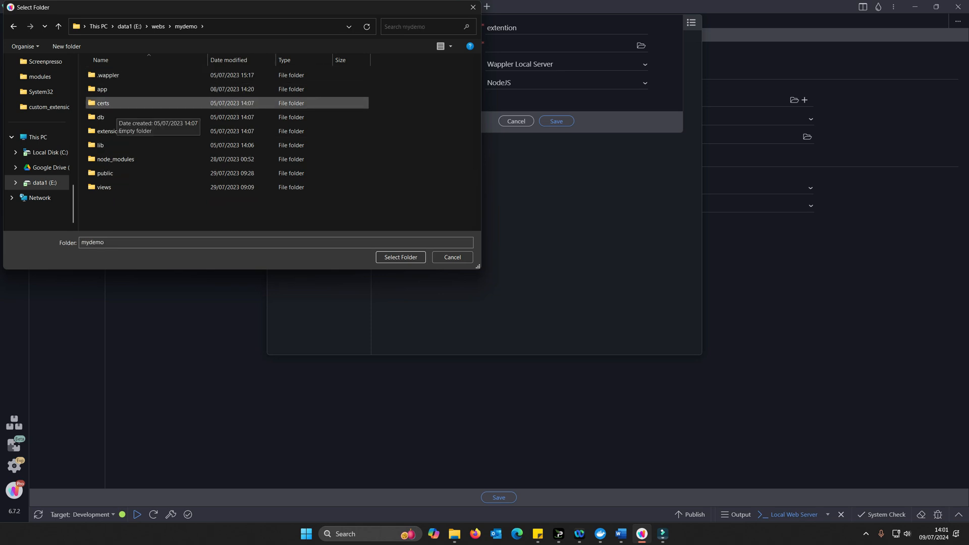
left_click(57, 26)
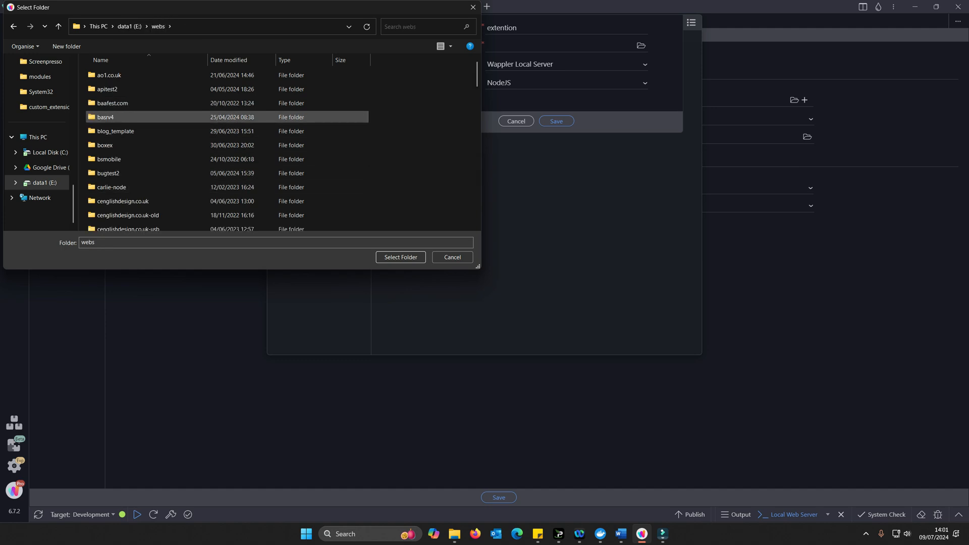
left_click(110, 210)
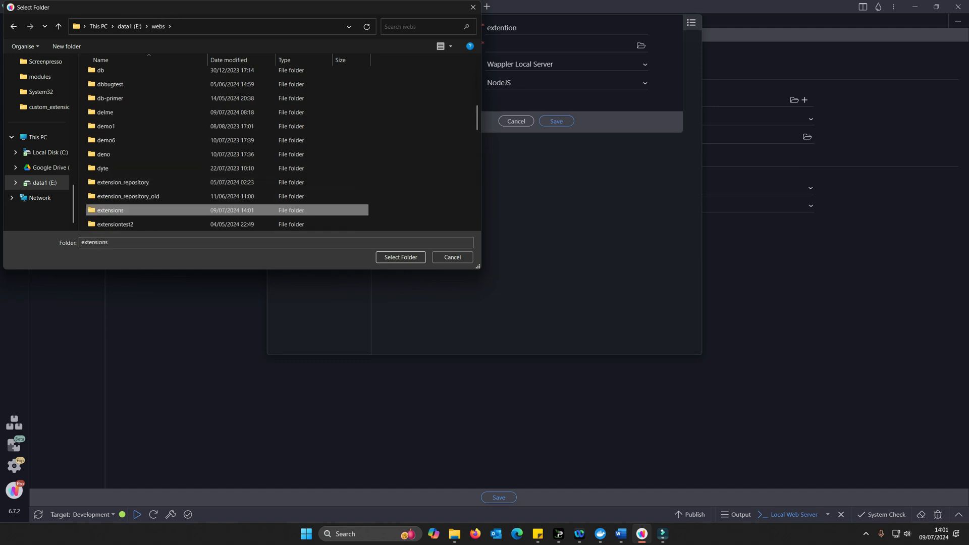
left_click(400, 257)
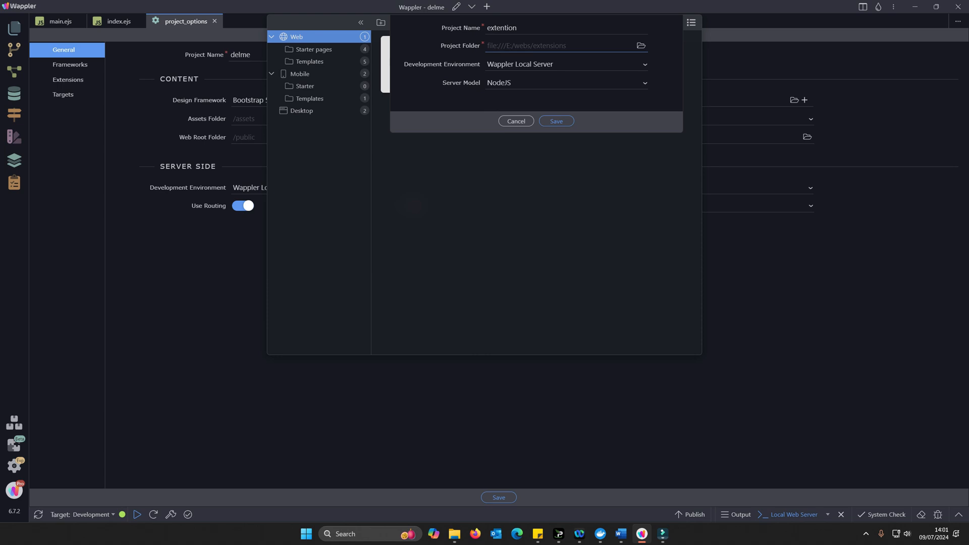
Set the environment to Own server, rename the project 'extension', and save it
left_click(565, 63)
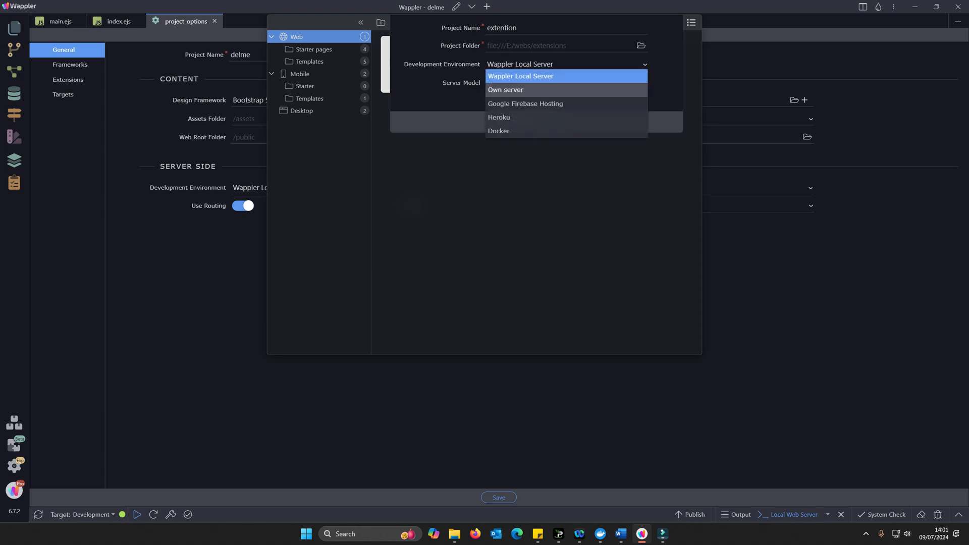
left_click(505, 90)
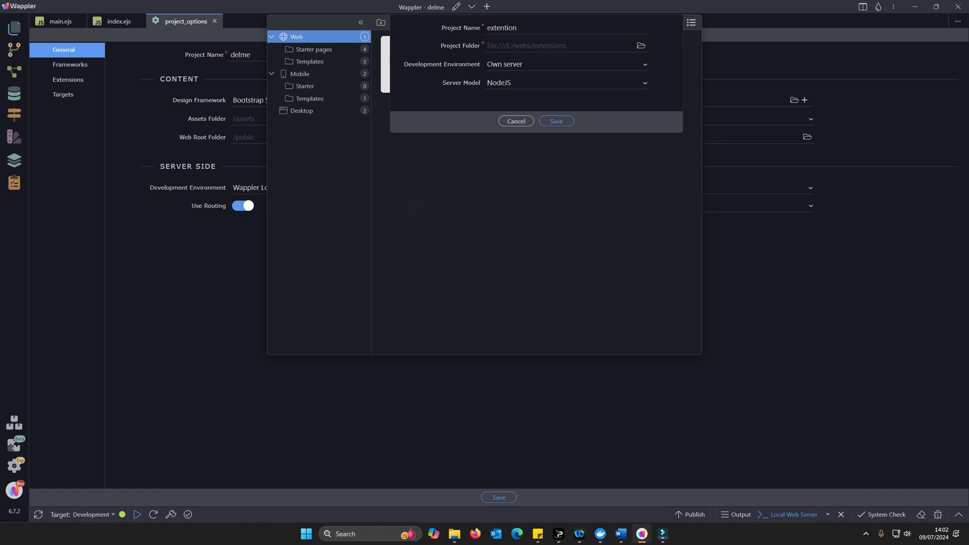
type("extension")
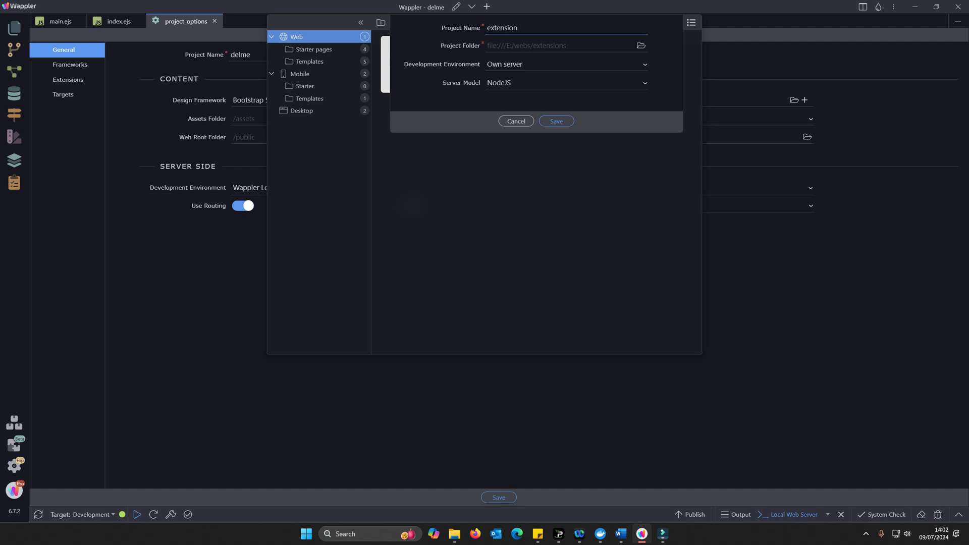
left_click(554, 121)
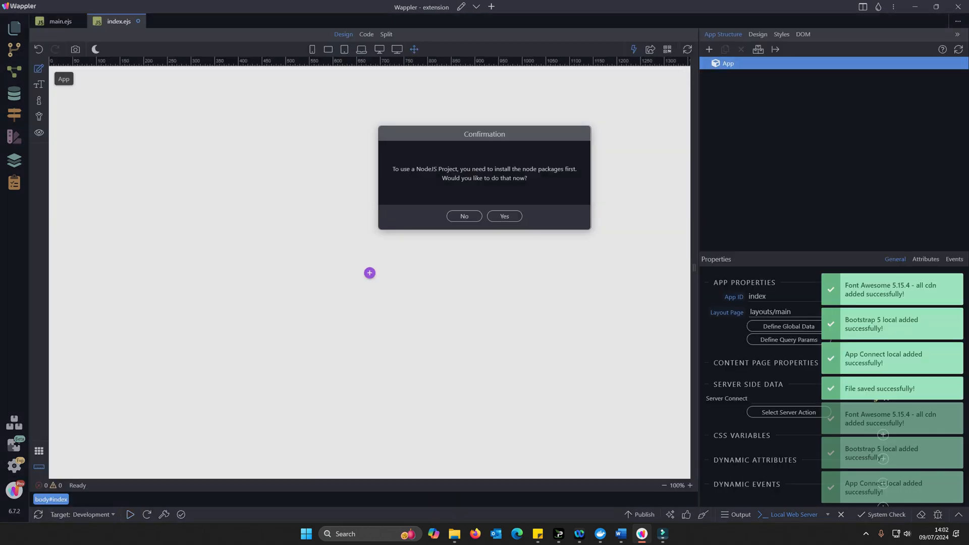
Install the extension project's node packages, adding 279 packages
left_click(504, 215)
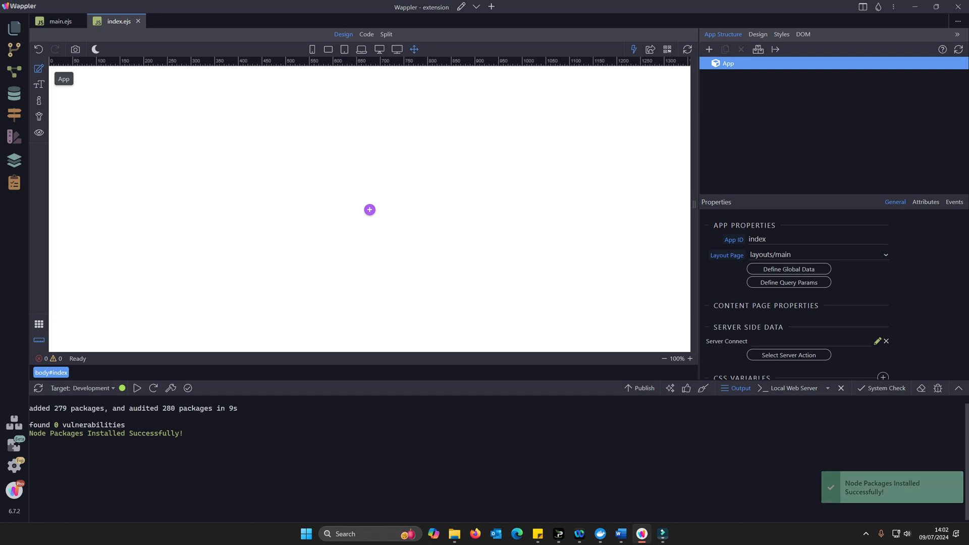
mouse_move(461, 8)
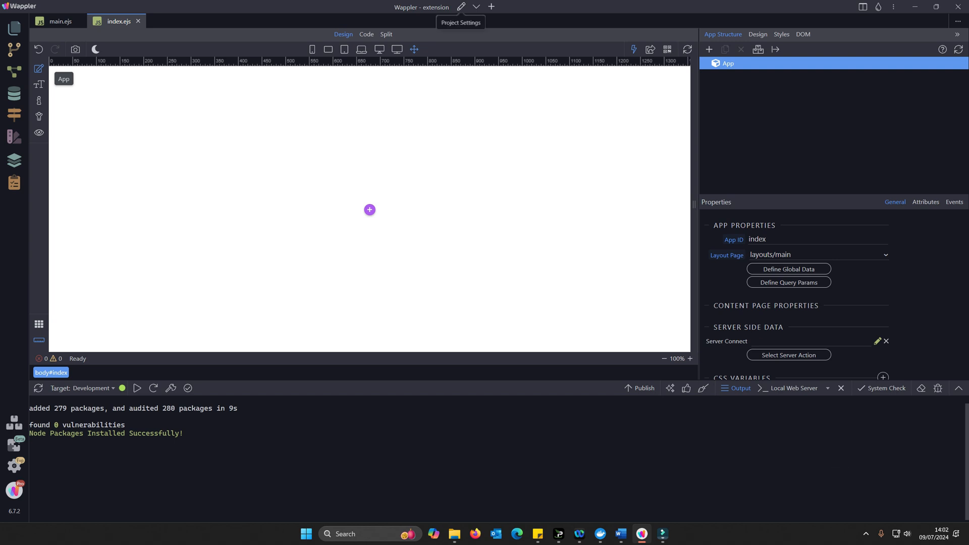
Set the Development target's server type to Wappler Local Server
left_click(461, 22)
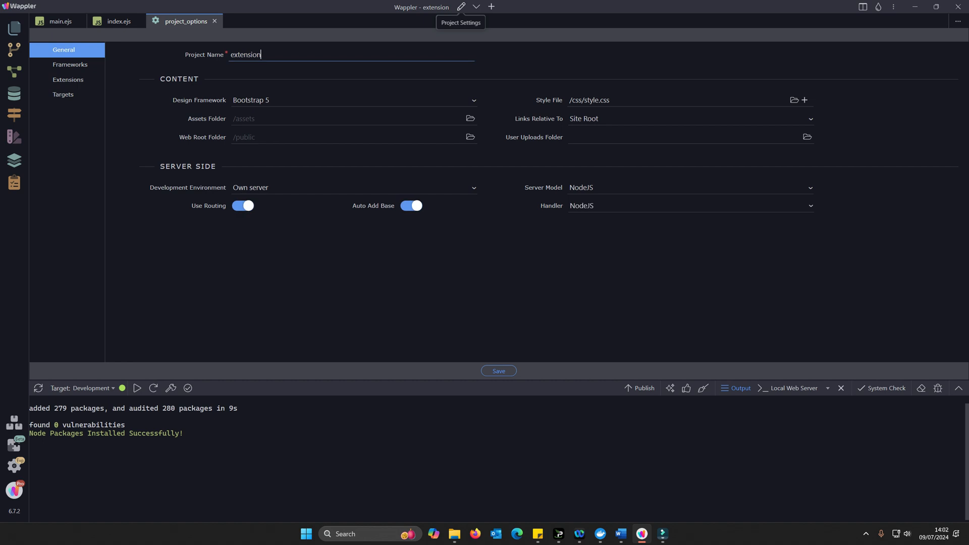
left_click(67, 79)
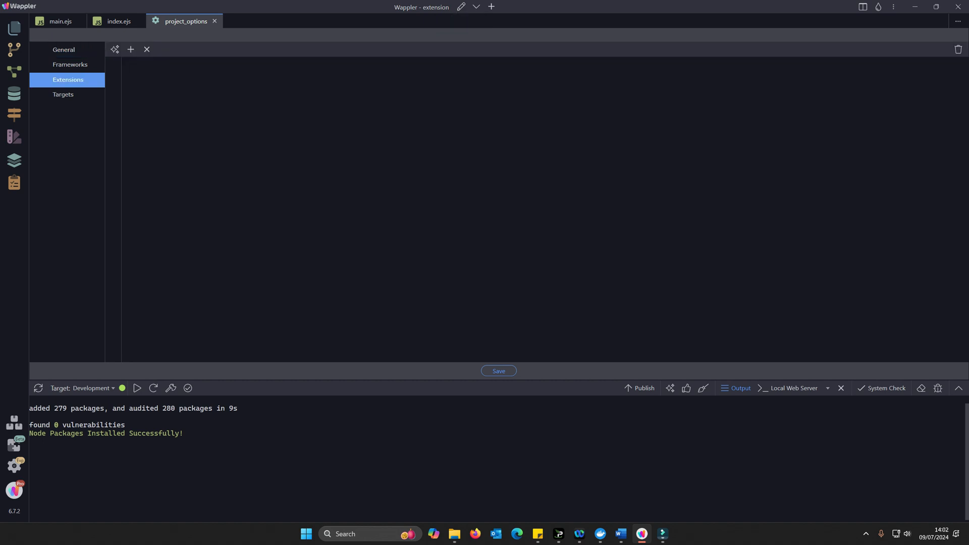
left_click(63, 94)
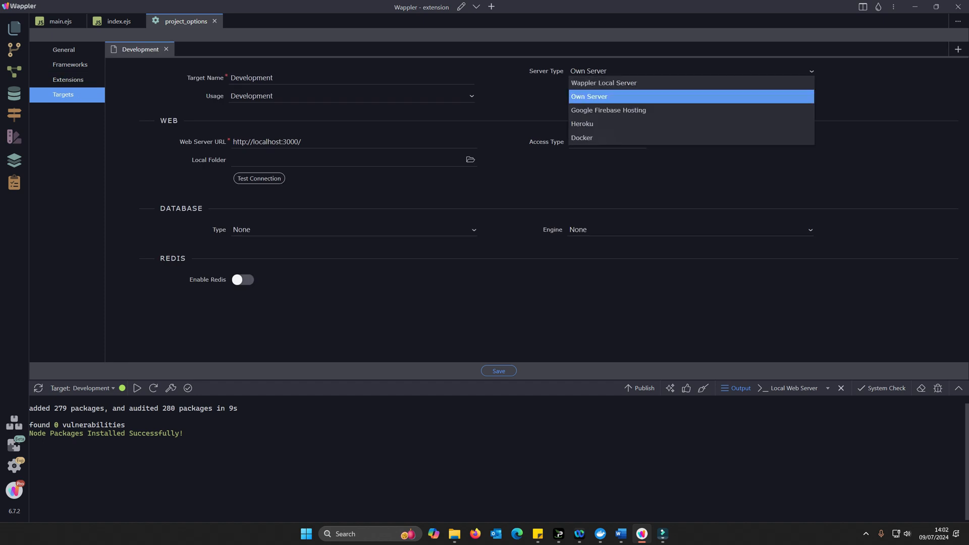
left_click(603, 83)
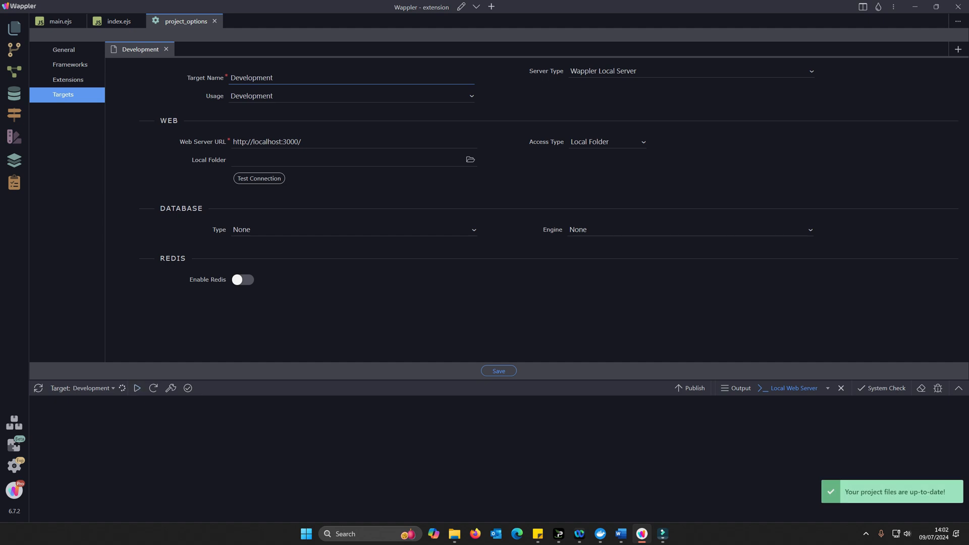
Cancel an Add Extension attempt, then review the General and Targets settings
left_click(67, 80)
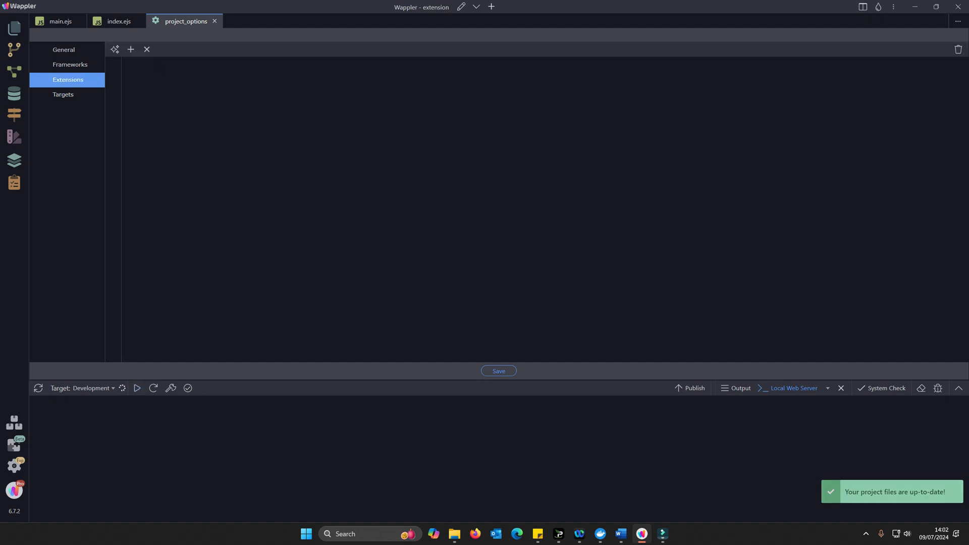
left_click(130, 50)
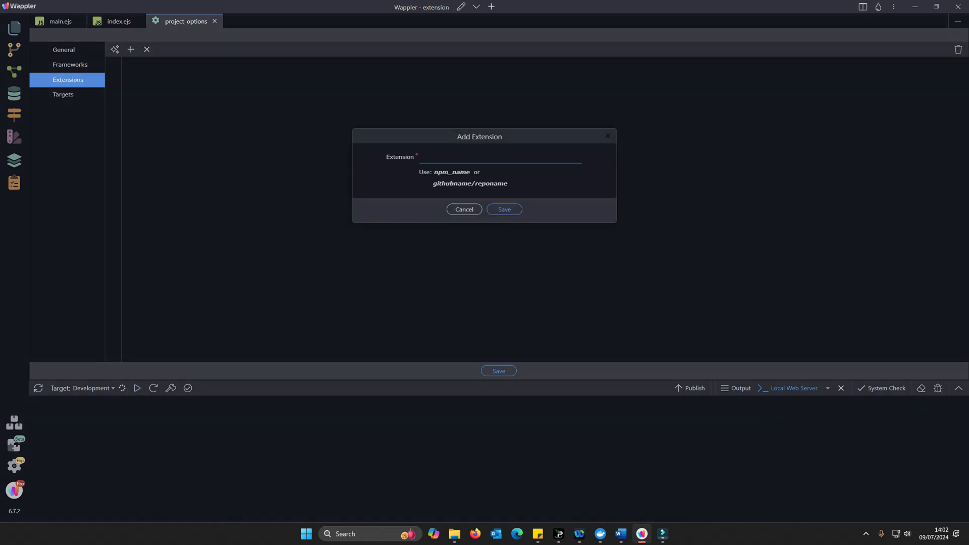
left_click(463, 209)
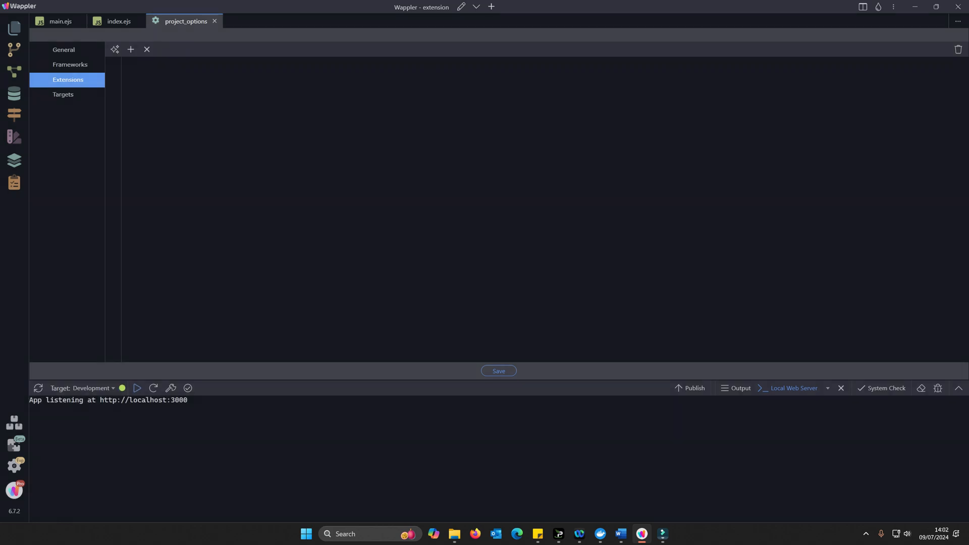
left_click(63, 50)
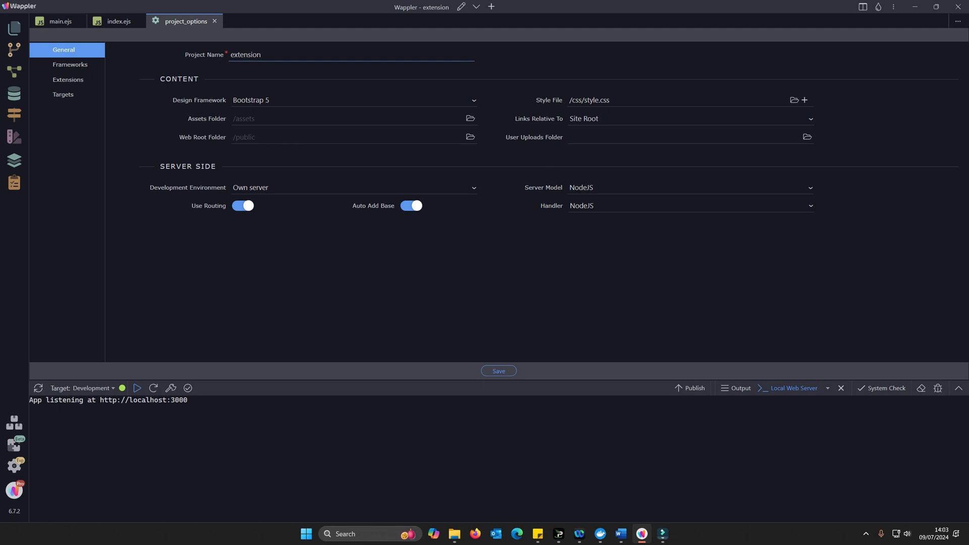
left_click(63, 94)
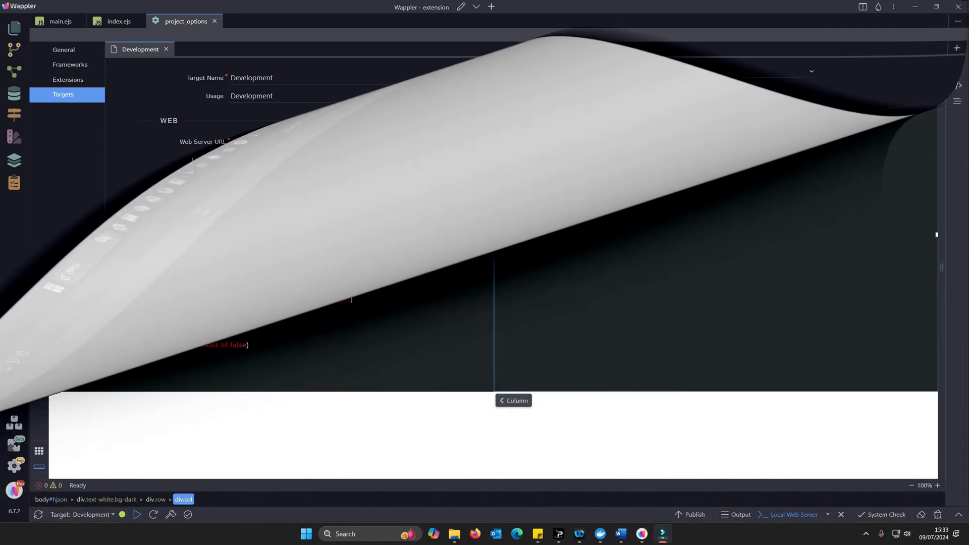
Switch to the hjson.ejs page showing the Demo Test Module definition and mymodule.js code
left_click(177, 21)
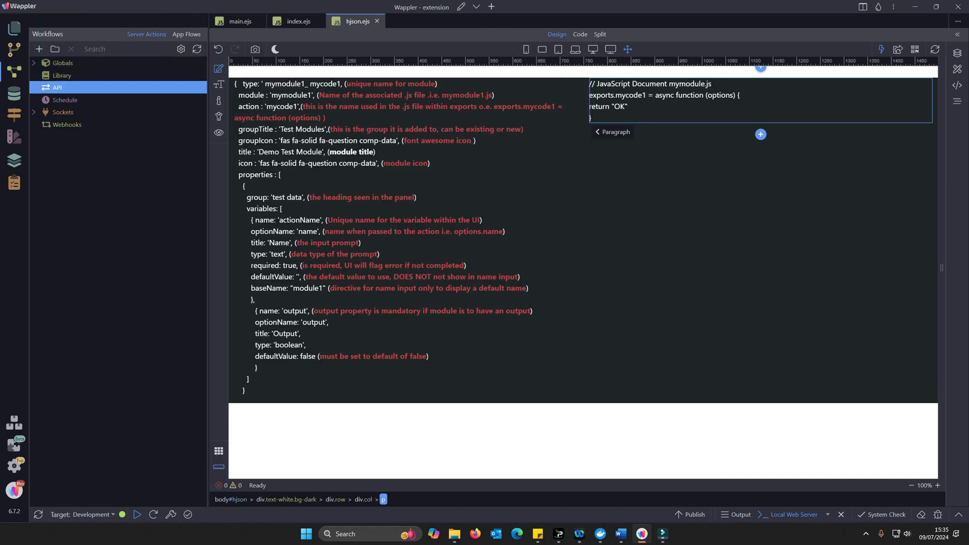
Create a new API server action named demo and bring up the full actions catalogue
left_click(39, 49)
type("demo")
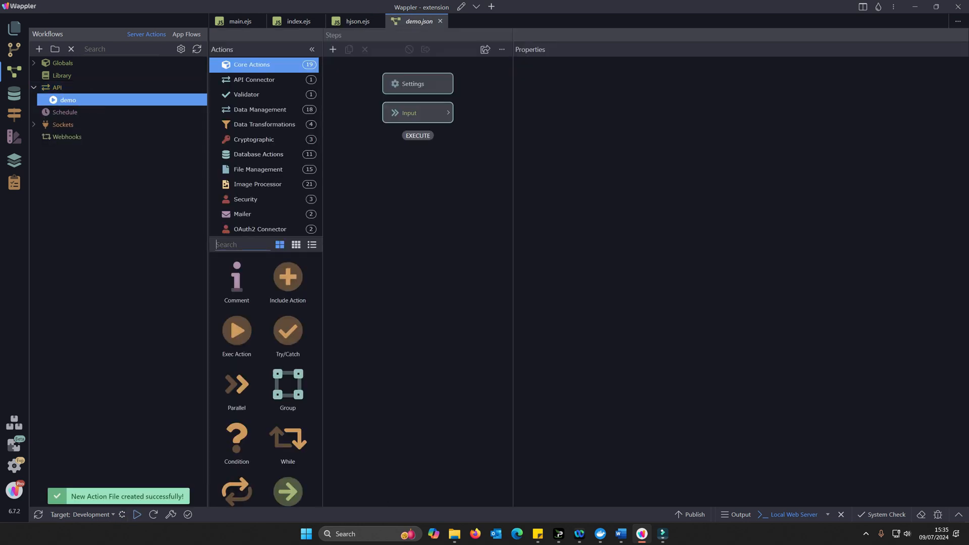
left_click(418, 154)
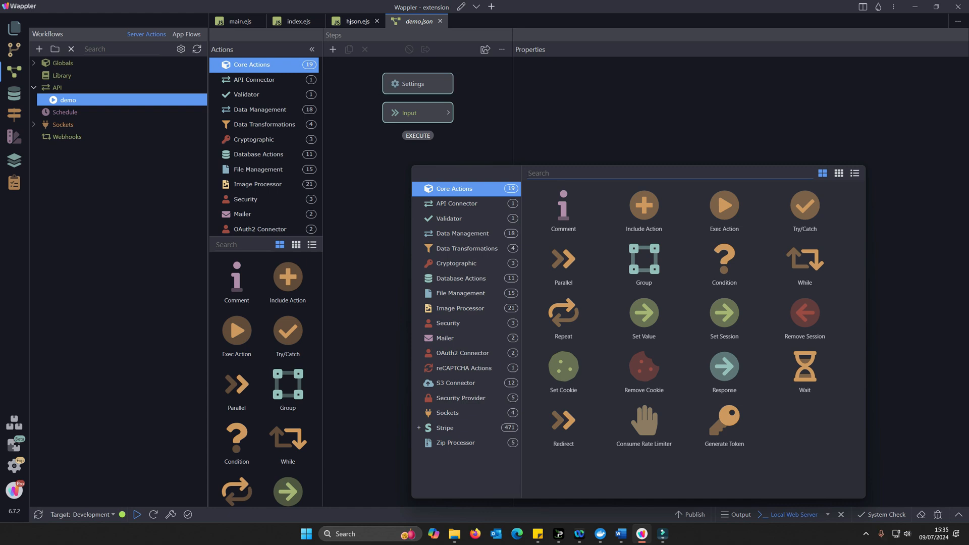
Close the actions picker and return to the hjson.ejs reference page
left_click(355, 21)
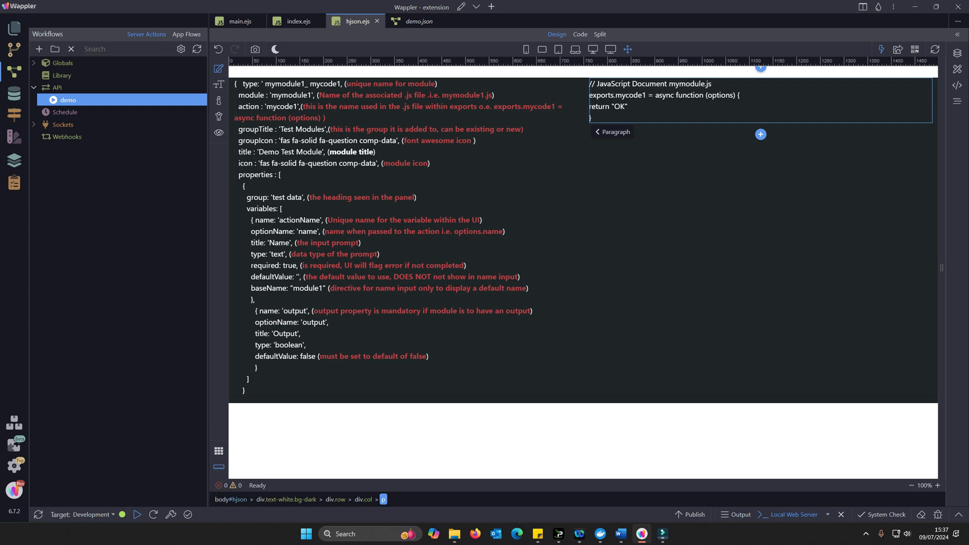
Add a Set Value step to the demo action, then return to the hjson.ejs notes
left_click(419, 21)
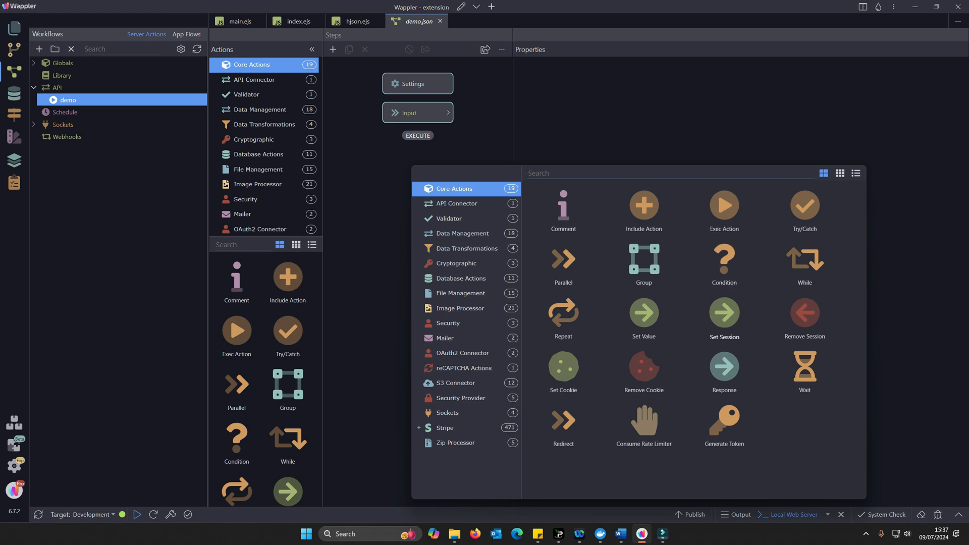
left_click(643, 309)
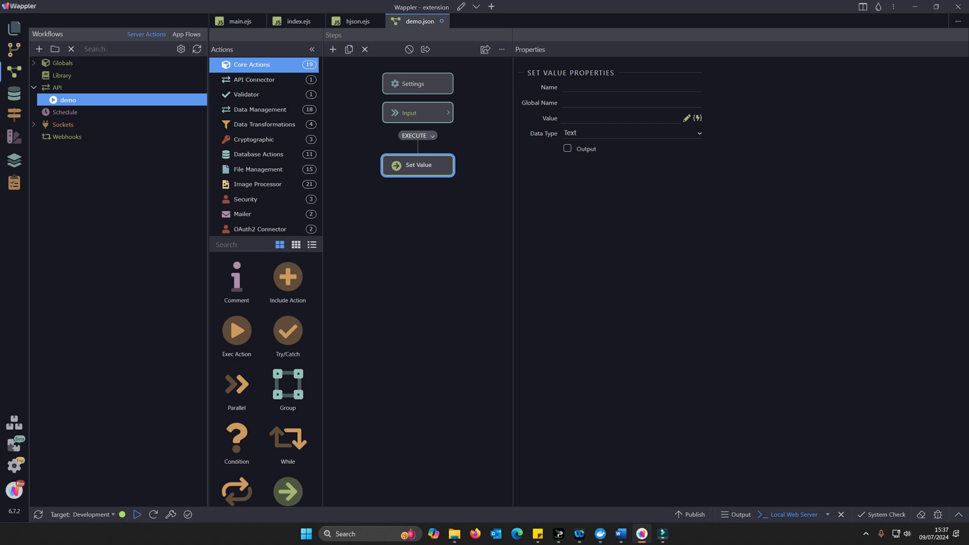
left_click(355, 21)
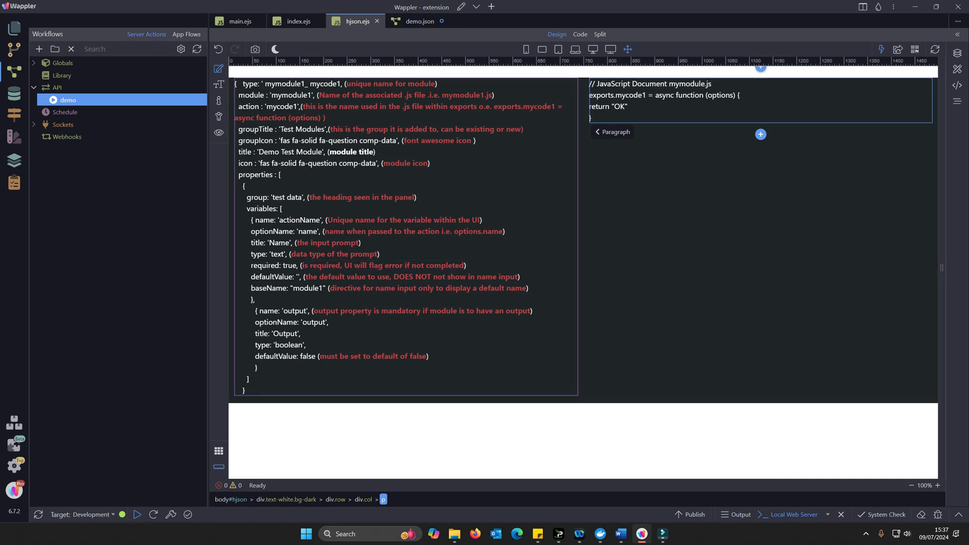
Select a note in the module definition text, then go back to the demo workflow
double_click(403, 220)
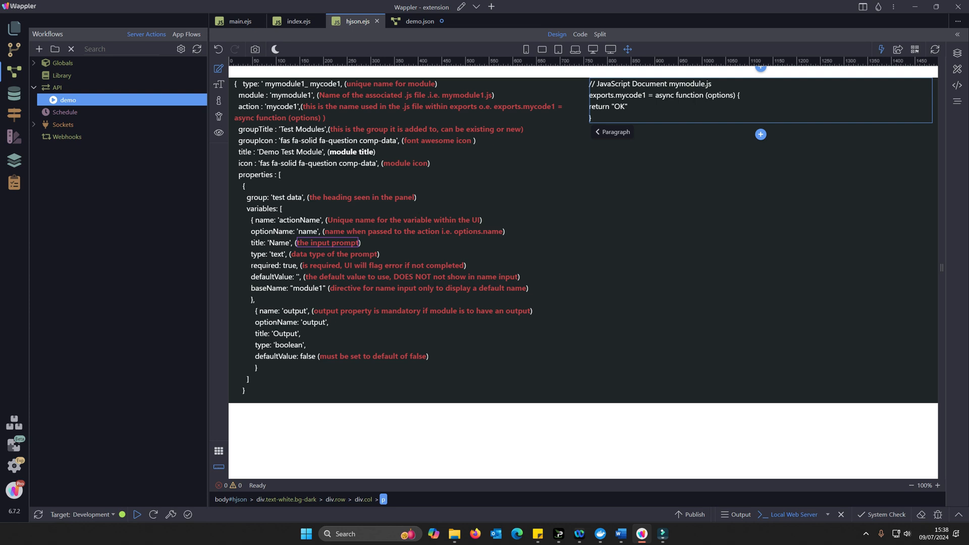
left_click(419, 21)
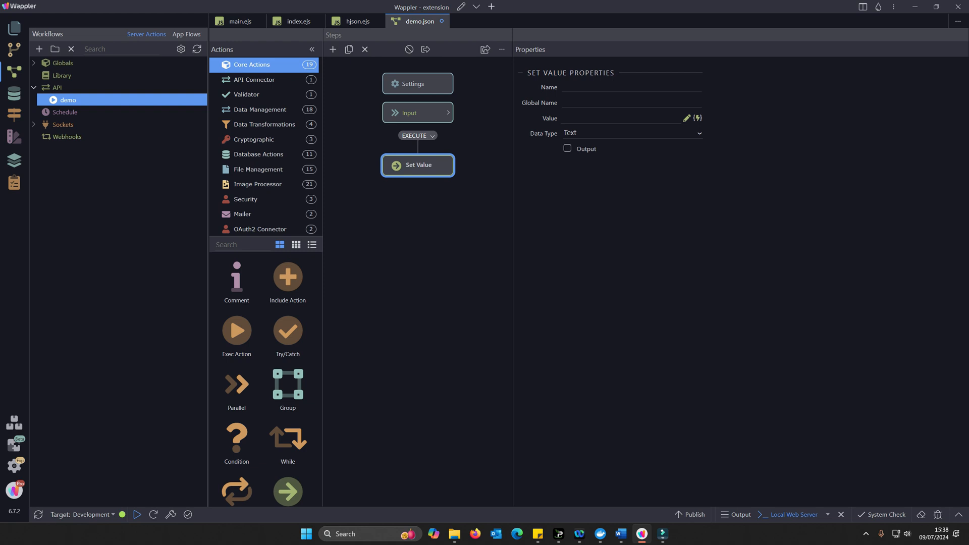
mouse_move(357, 22)
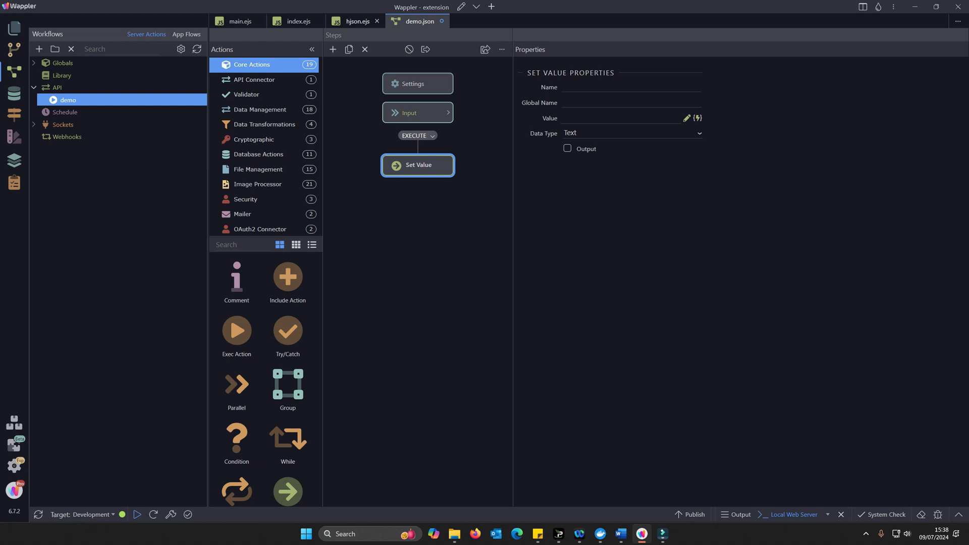
Switch back to the hjson.ejs module definition notes beside the mymodule.js code
left_click(355, 22)
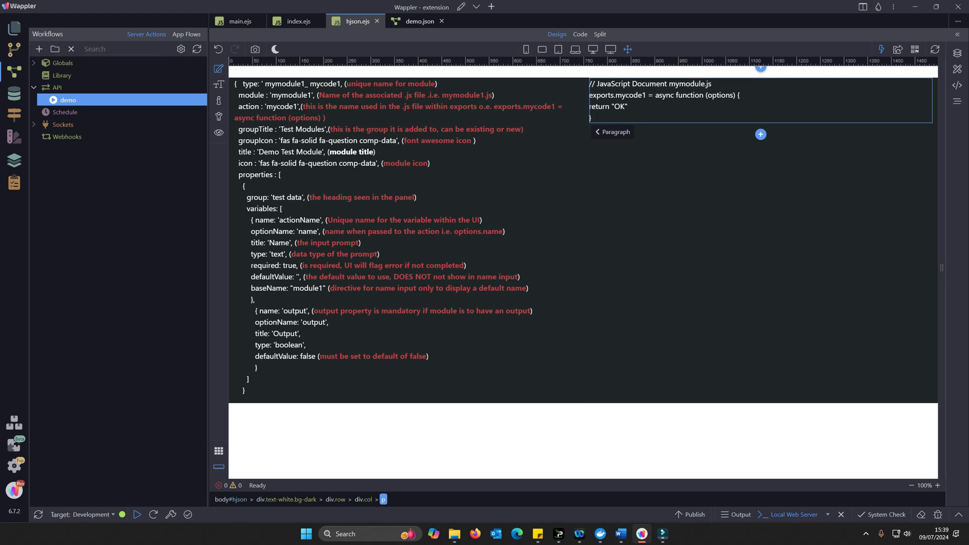
Return to the demo server action with its empty Set Value step
left_click(419, 20)
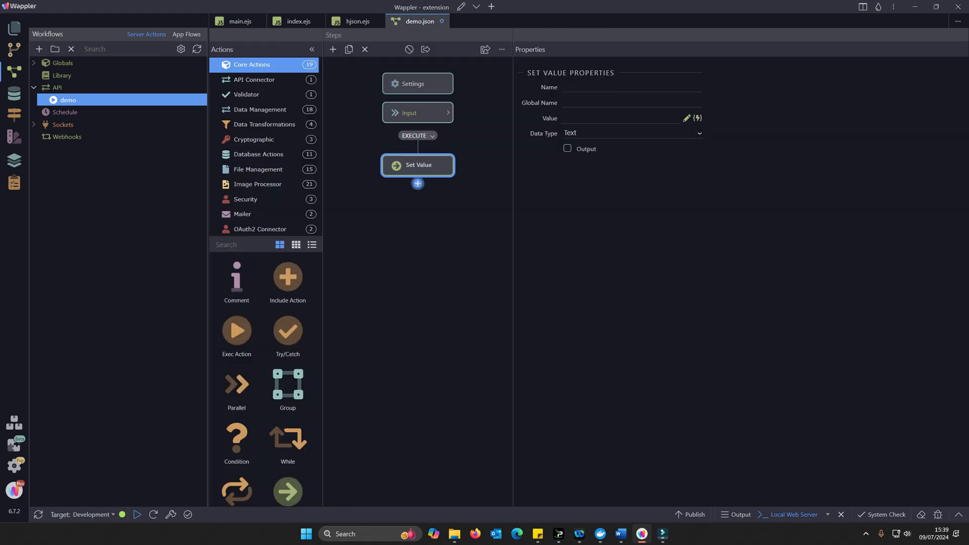
Add a Database Query step named query after Set Value, then view hjson.ejs
left_click(417, 184)
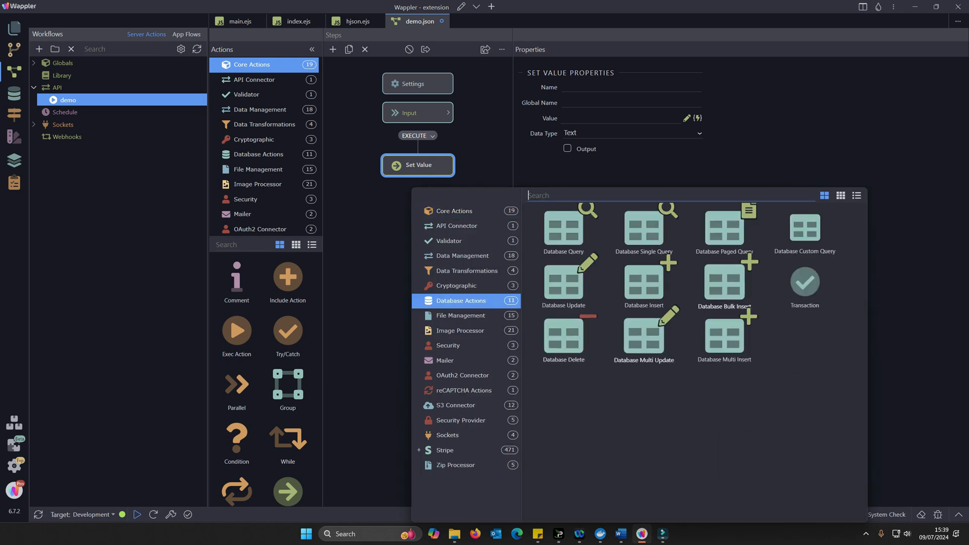
left_click(562, 227)
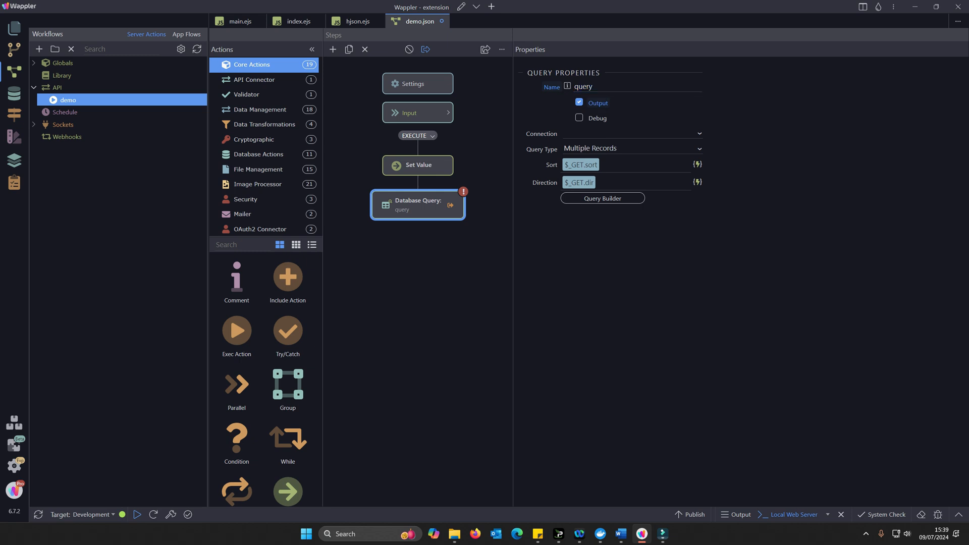
left_click(356, 21)
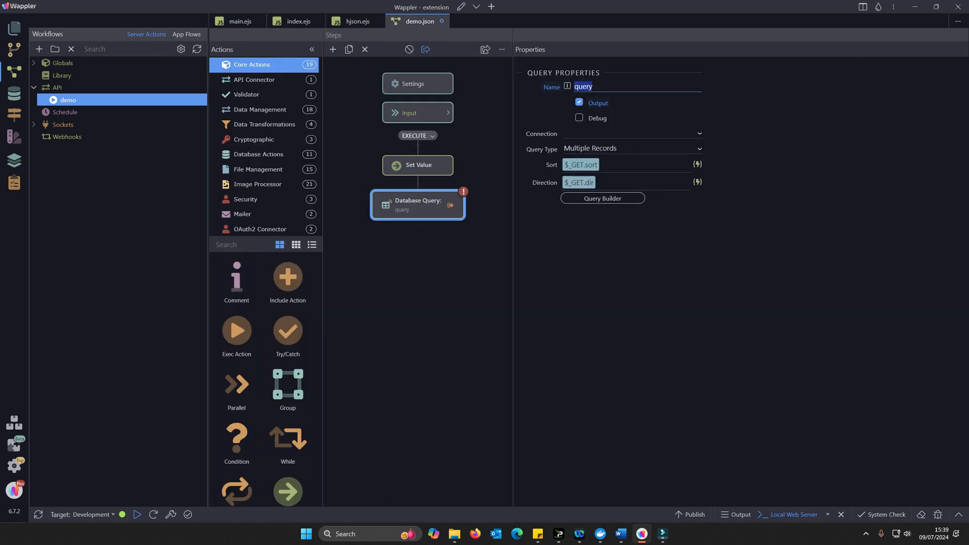
left_click(356, 21)
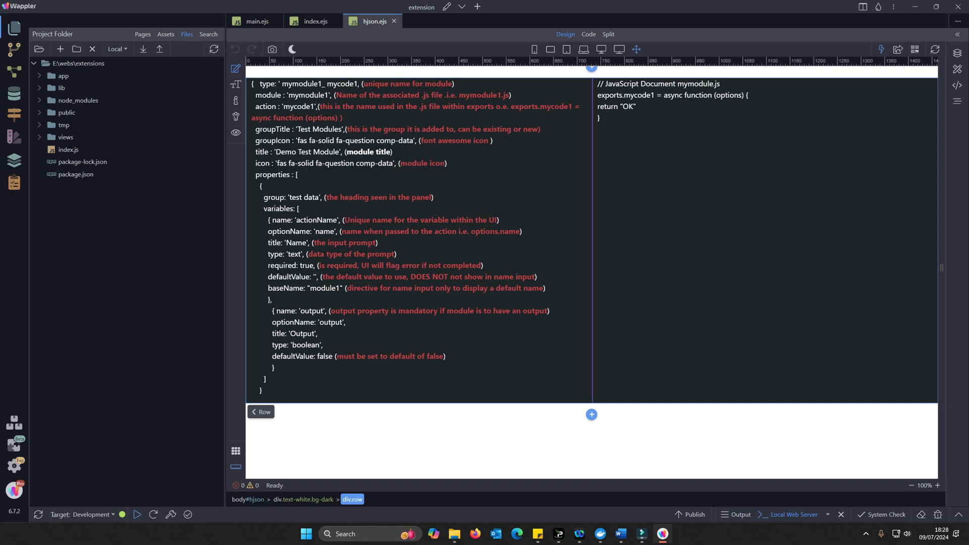
Create an extensions folder in the project root containing a server_connect folder
right_click(82, 63)
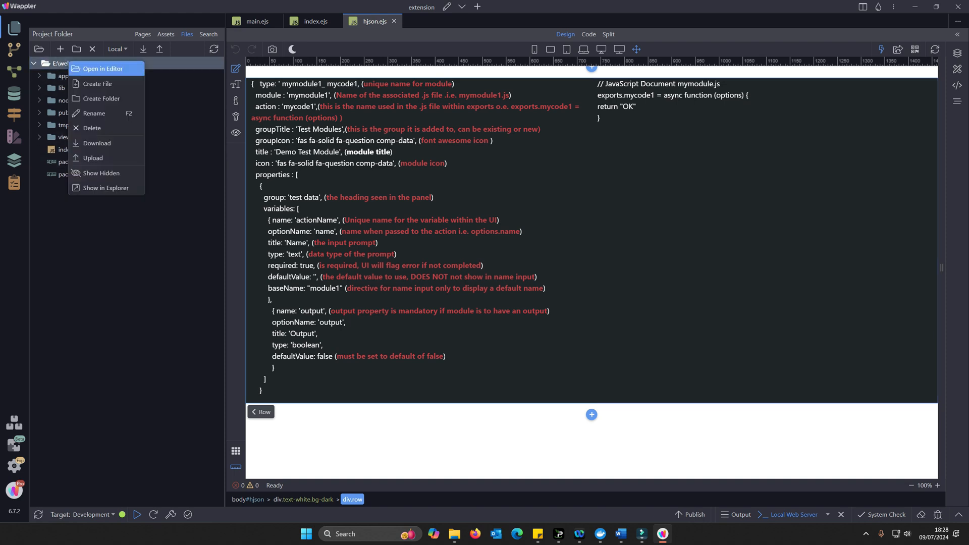
left_click(101, 98)
type("extensions")
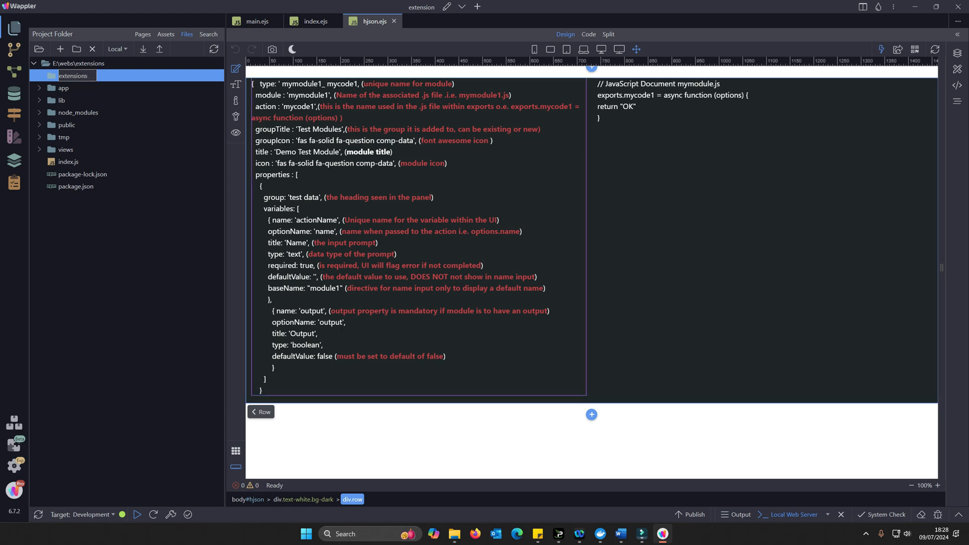
left_click(39, 75)
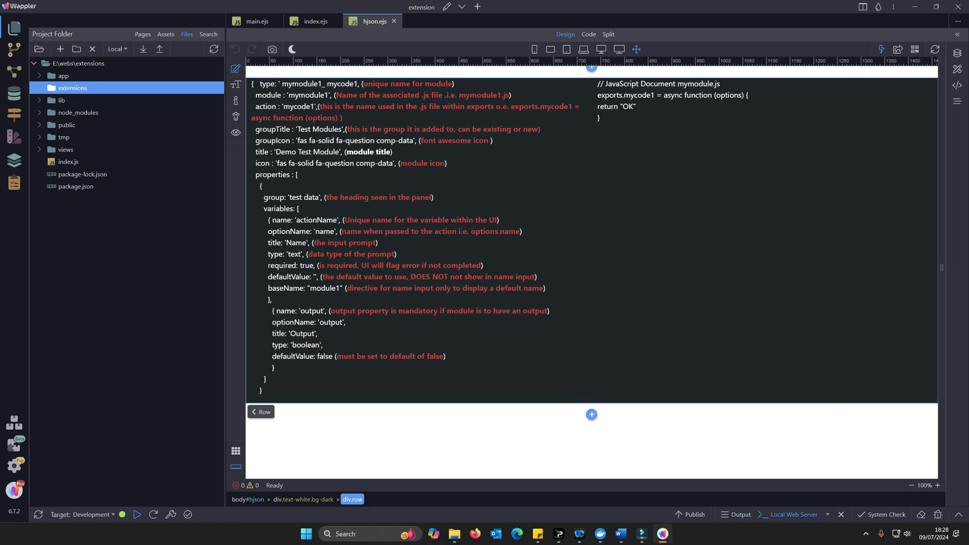
right_click(72, 88)
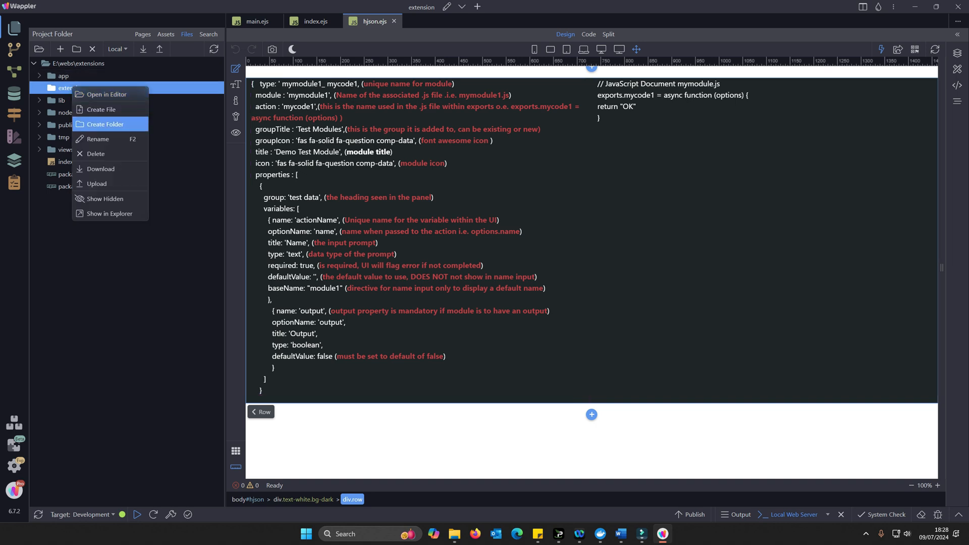
left_click(105, 124)
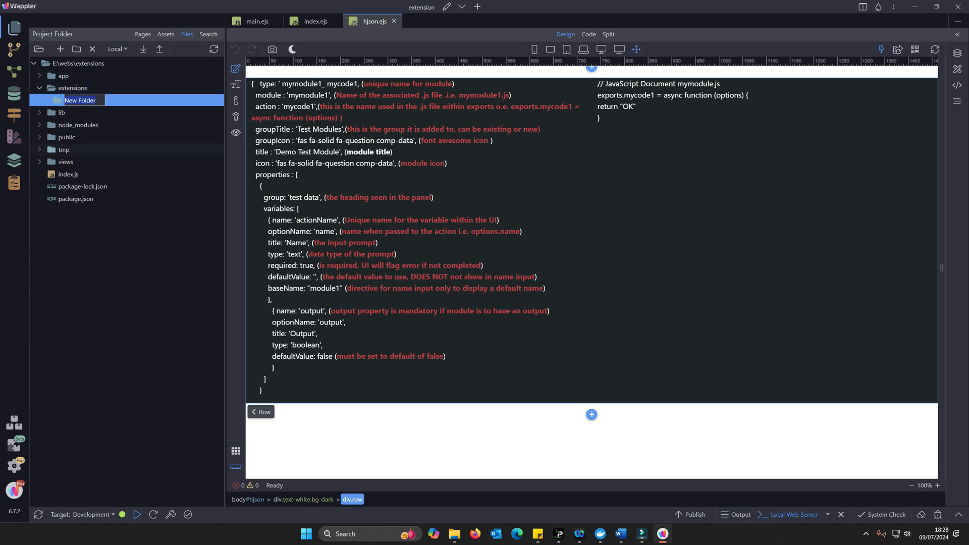
type("server_connect")
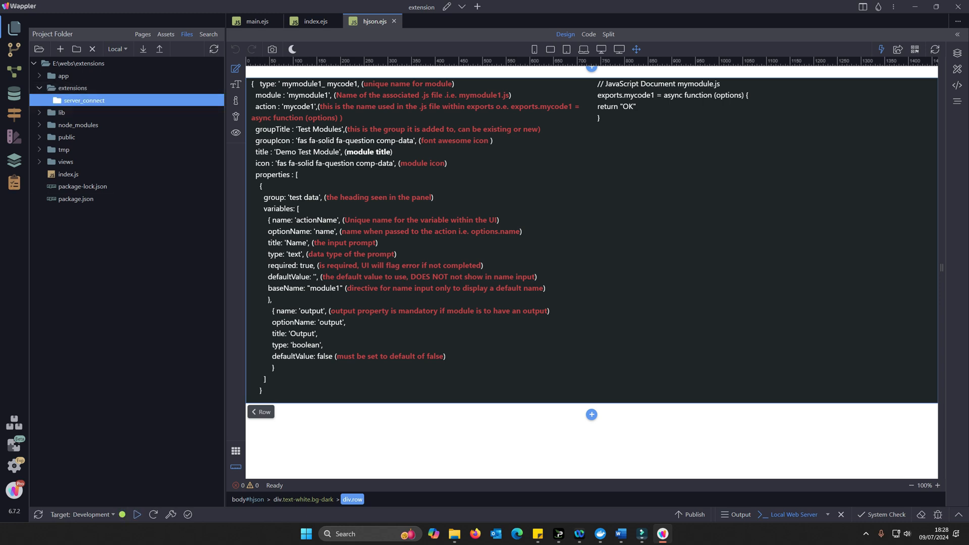
Add modules and formatters subfolders inside server_connect
right_click(85, 100)
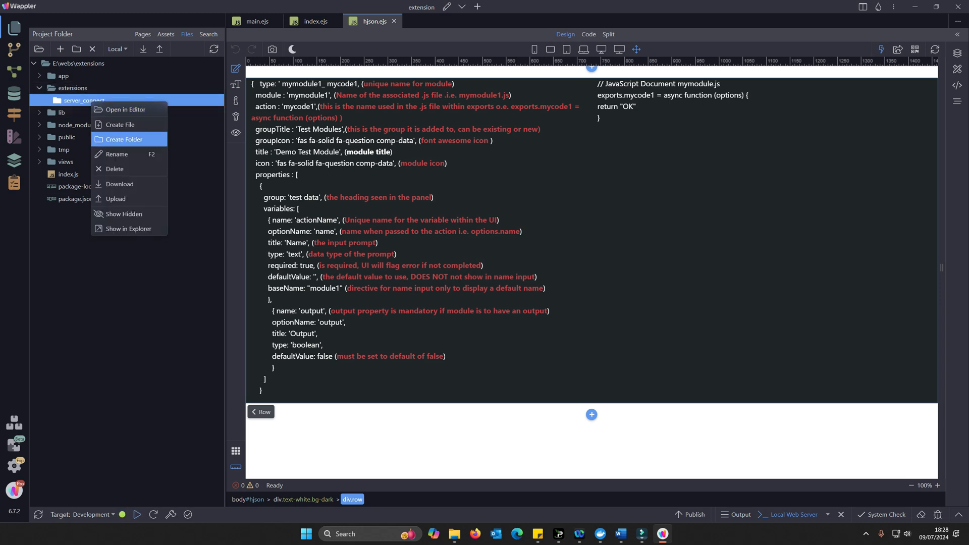
left_click(123, 139)
type("modules")
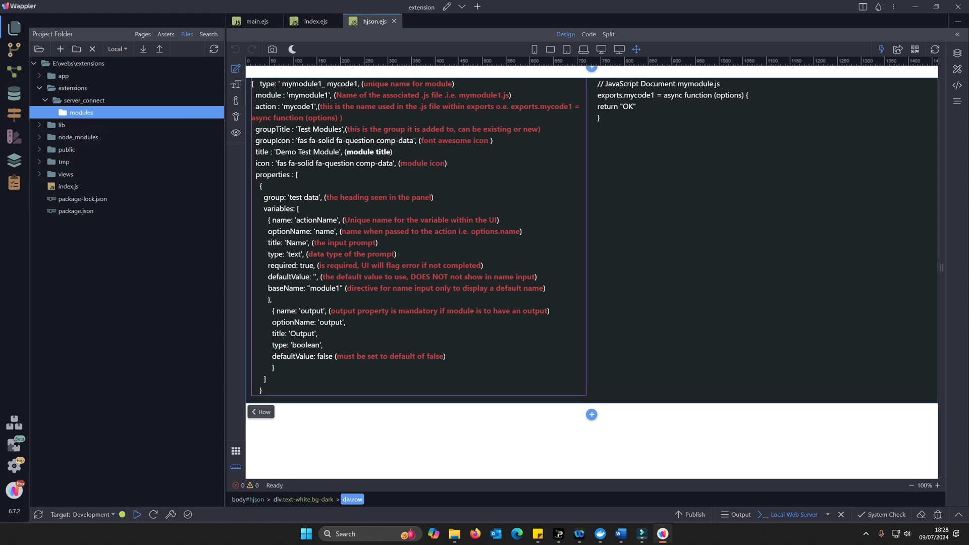
right_click(83, 100)
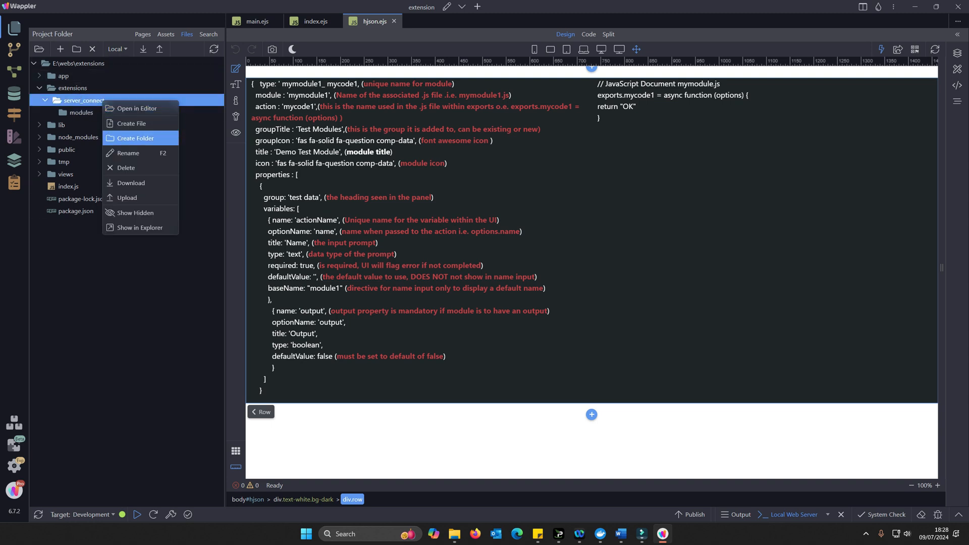
left_click(135, 138)
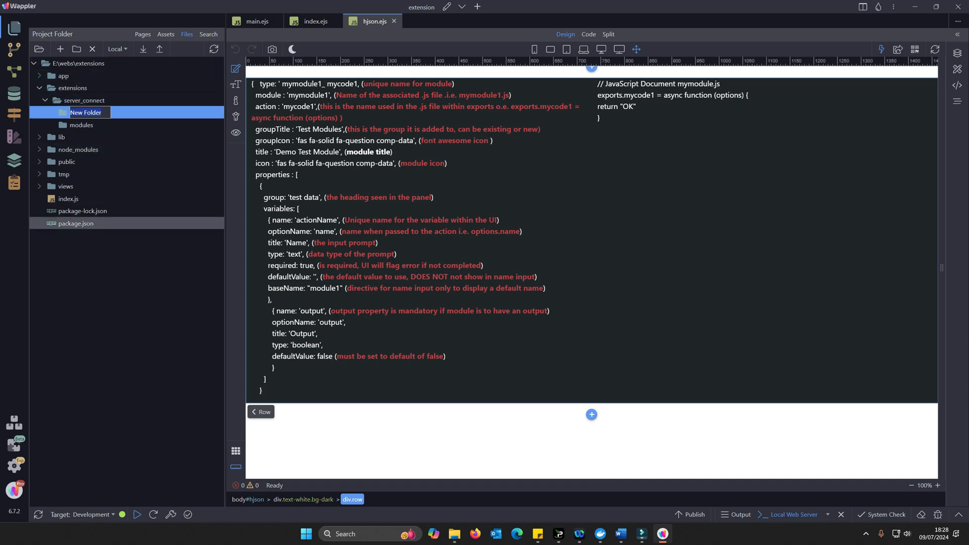
type("formatters")
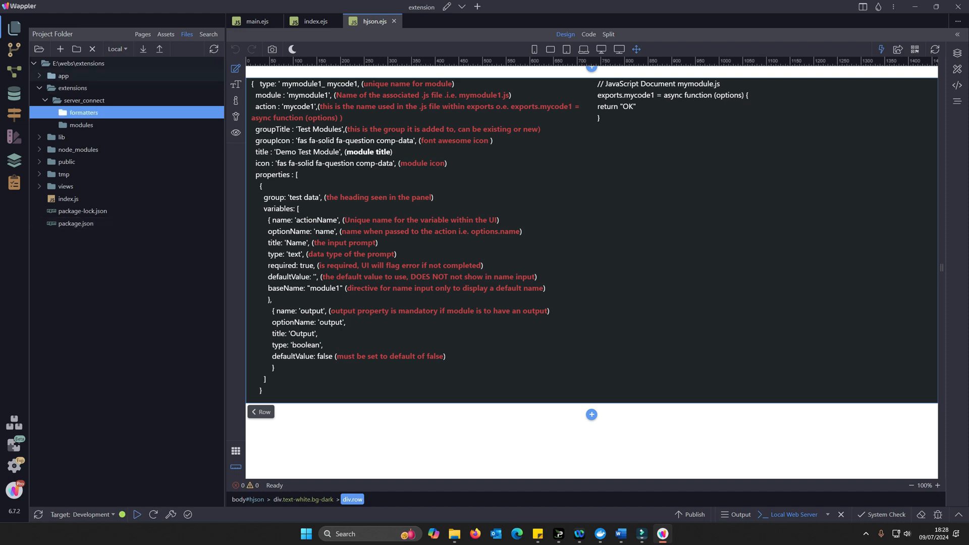
left_click(81, 124)
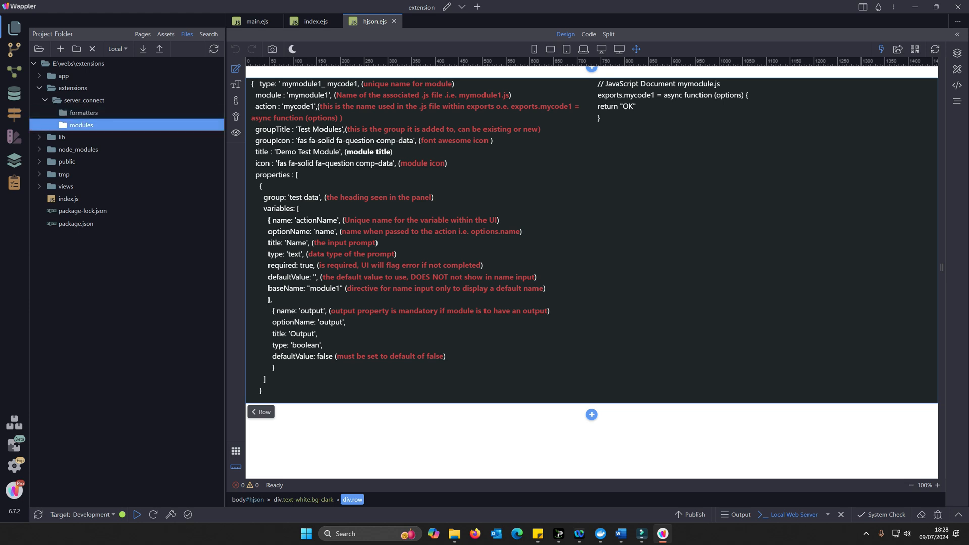
right_click(81, 124)
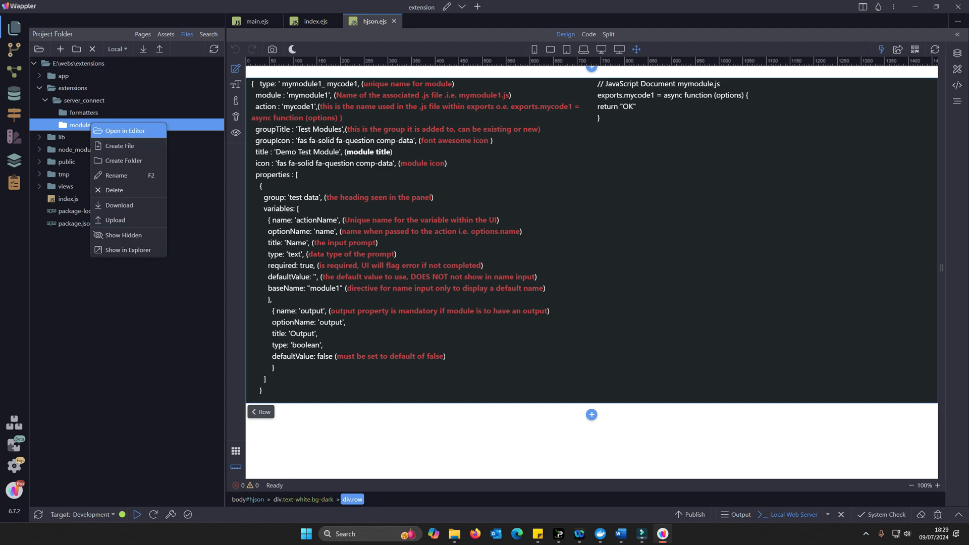
Create mymodule1.hjson in the modules folder and open its module definition
left_click(119, 146)
type("mymodule1.js")
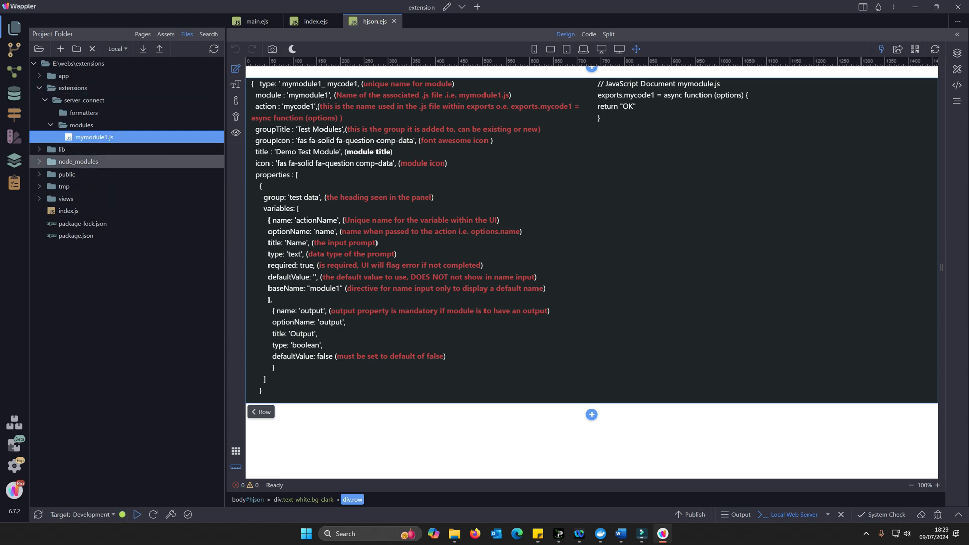
right_click(81, 125)
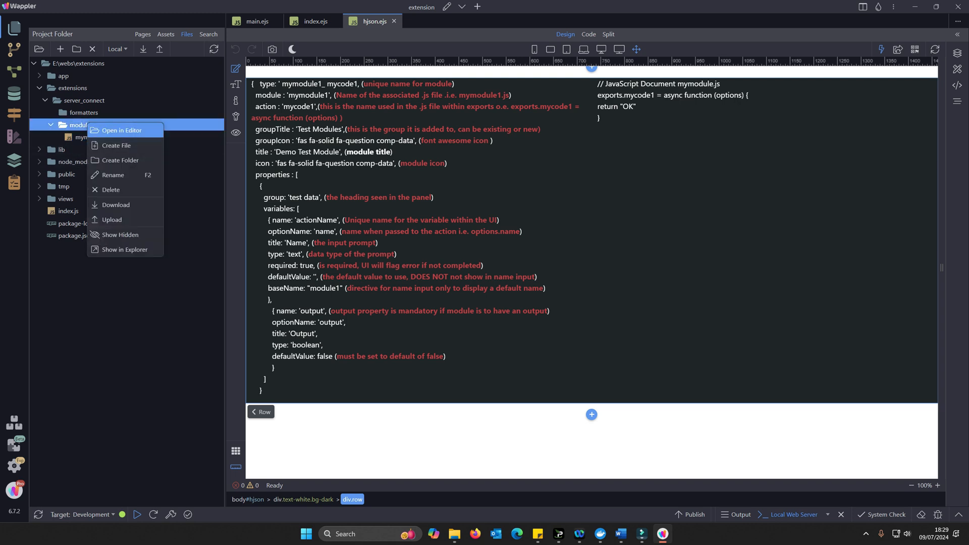
left_click(116, 146)
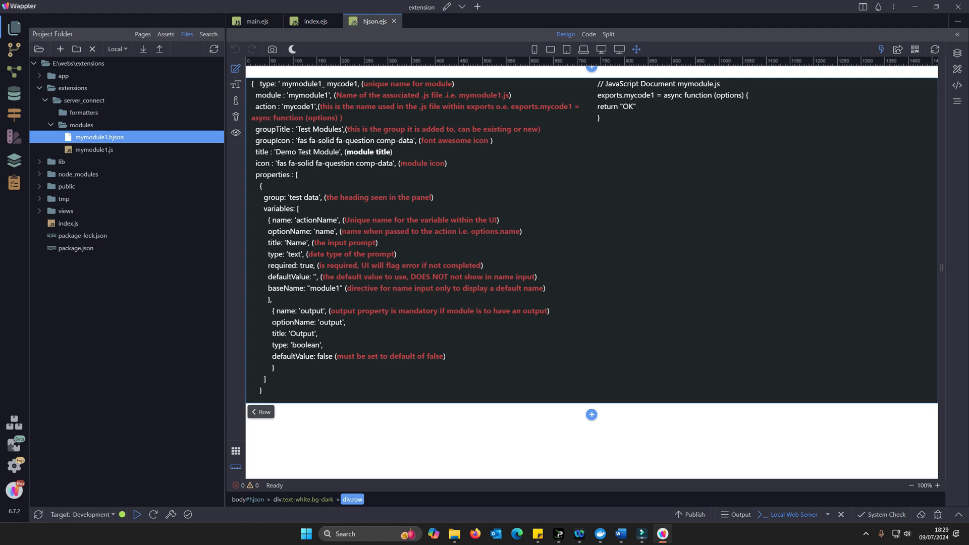
left_click(588, 34)
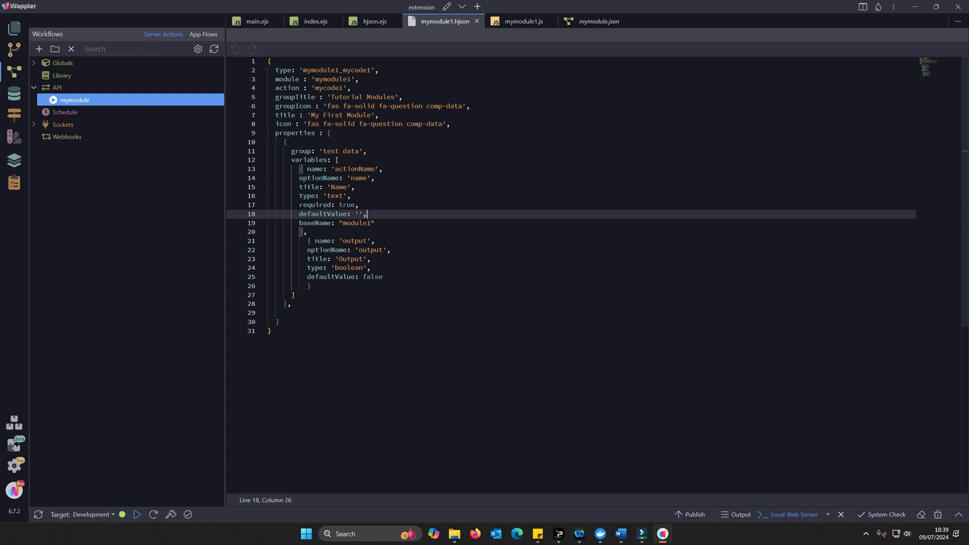
Review the defaultValue, properties and baseName settings, then return to the property group block
left_click(331, 132)
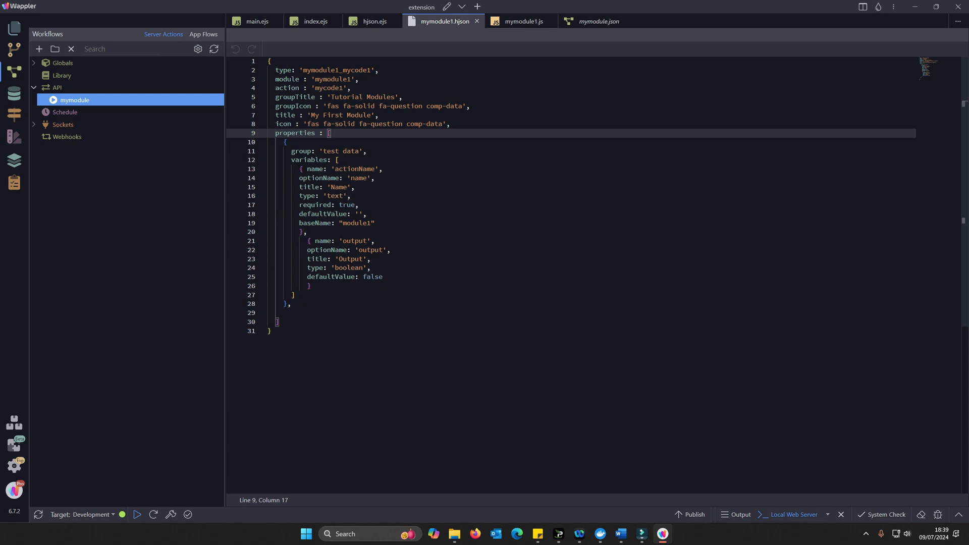
left_click(375, 223)
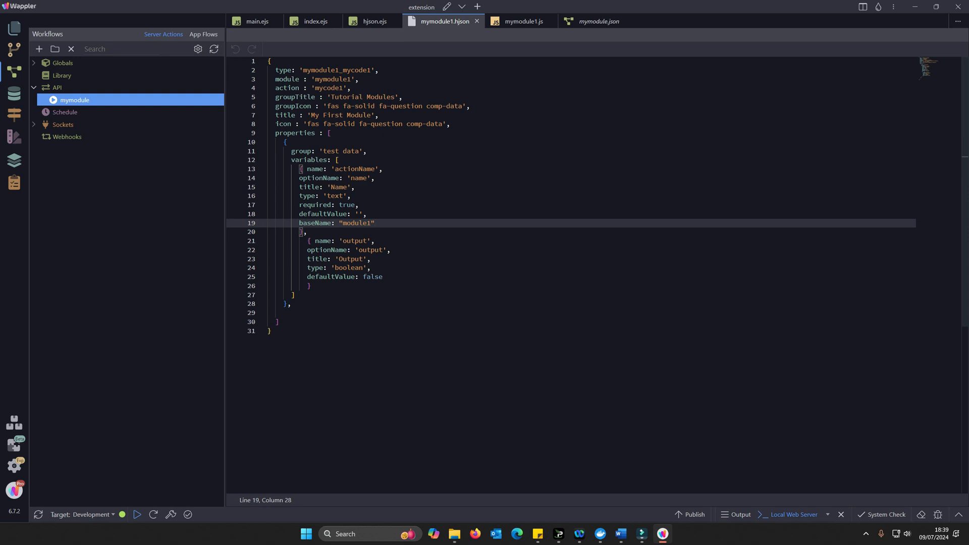
left_click(372, 21)
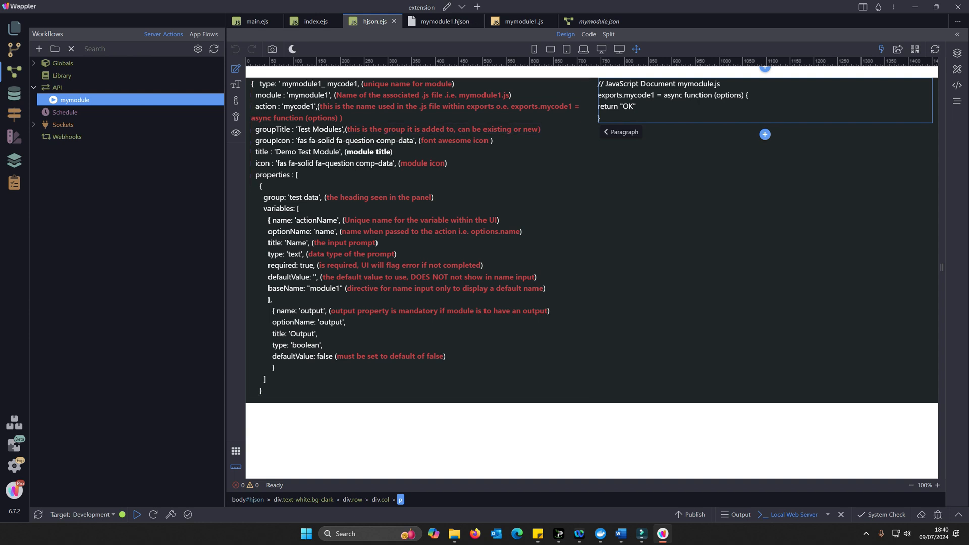
left_click(443, 22)
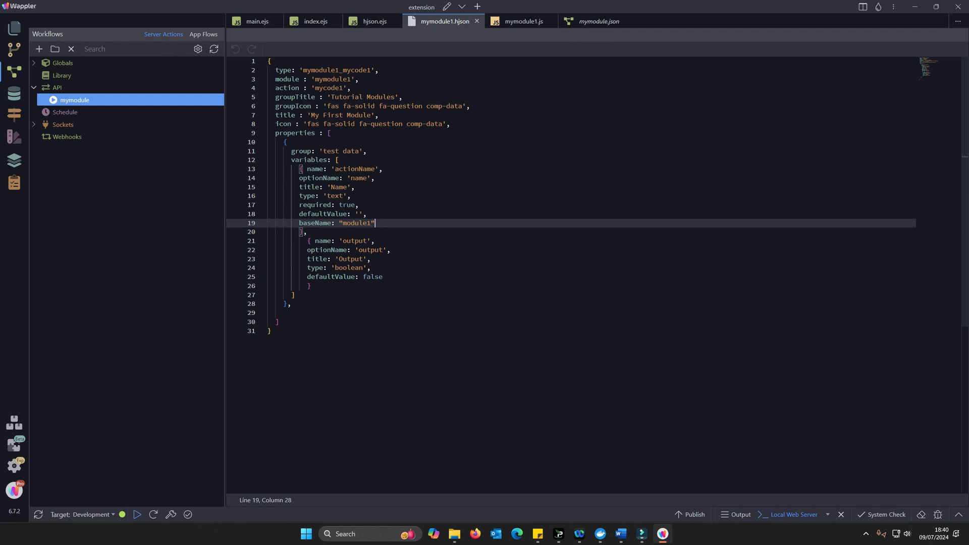
left_click(285, 142)
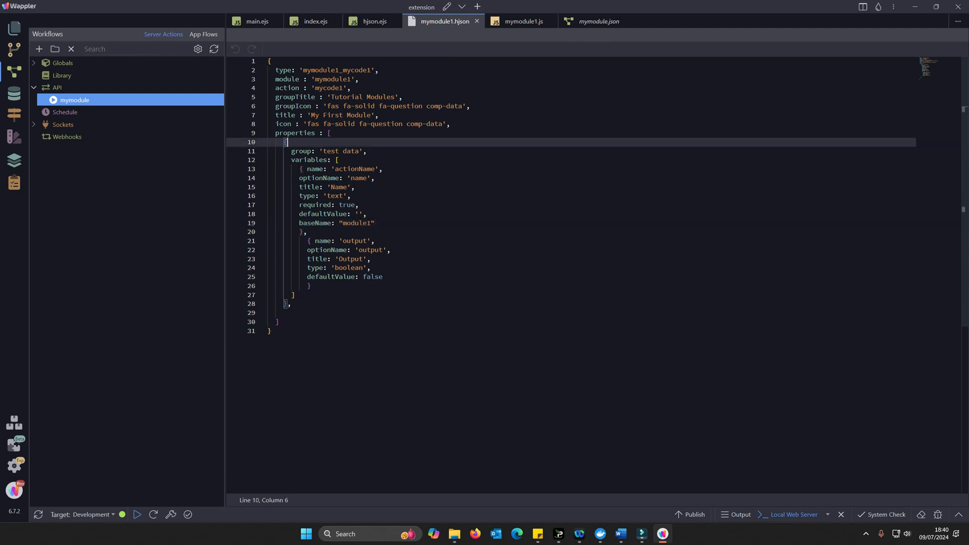
Rename the 'test data' property group to 'Module Inputs' and save mymodule1.hjson
double_click(340, 151)
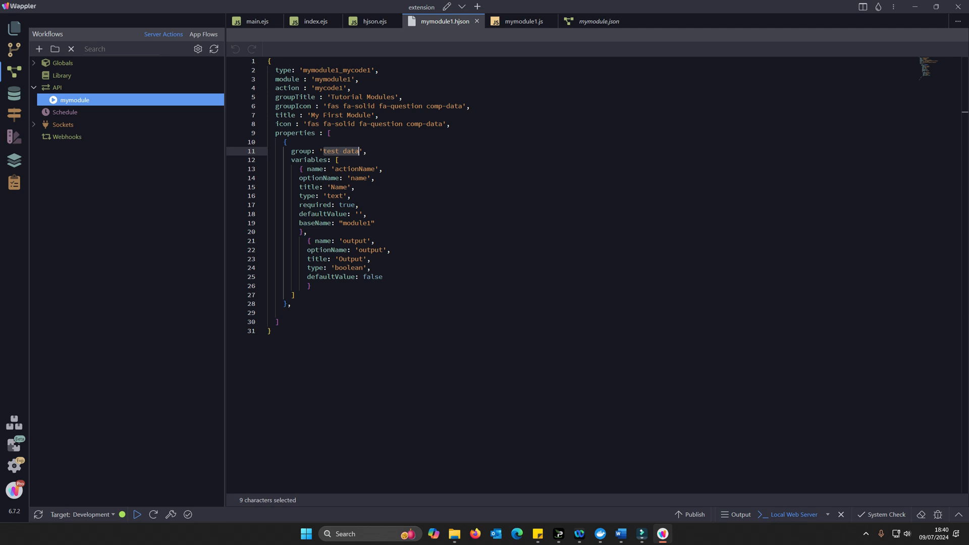
type("Module Inpou")
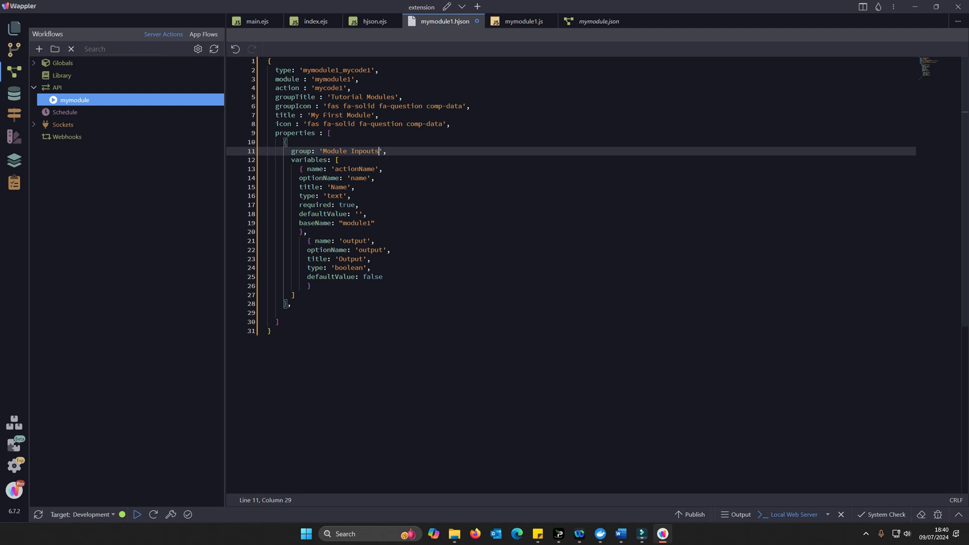
left_click(364, 205)
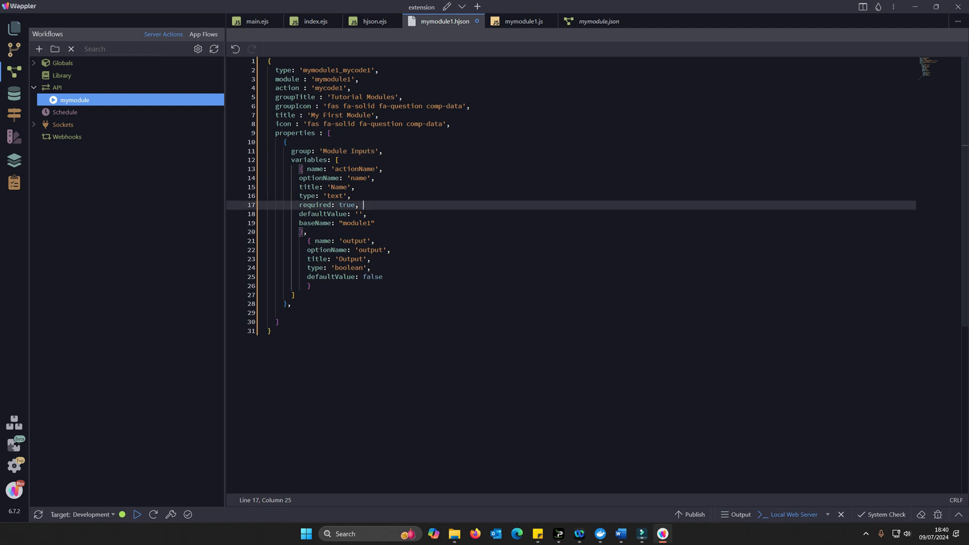
key("ctrl+s")
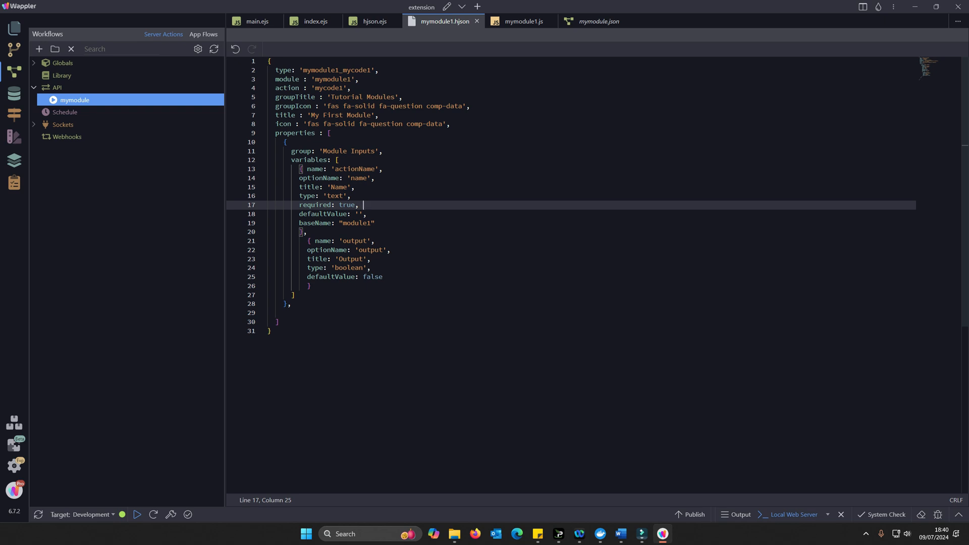
mouse_move(523, 21)
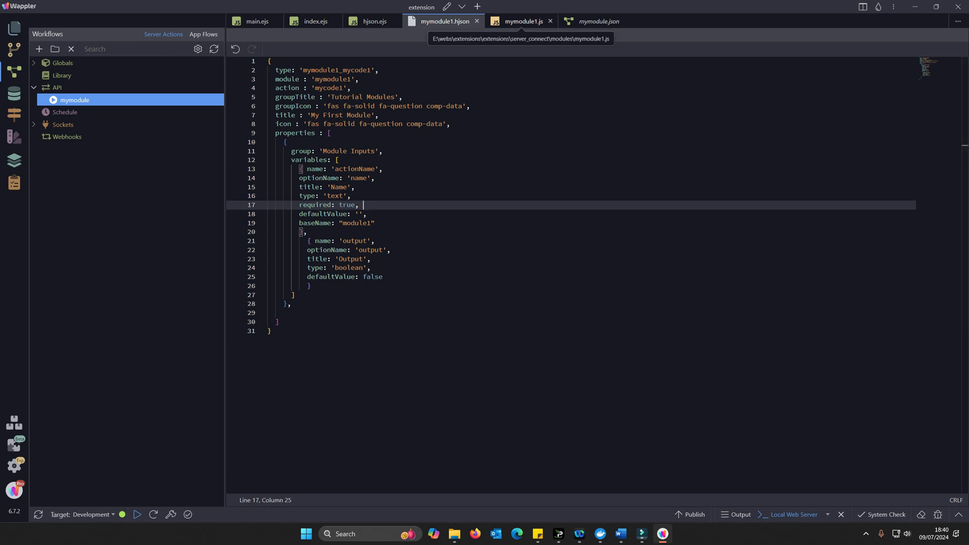
Show the mymodule1.js function returning "OK" and bring up Wappler's tray icon menu
left_click(522, 21)
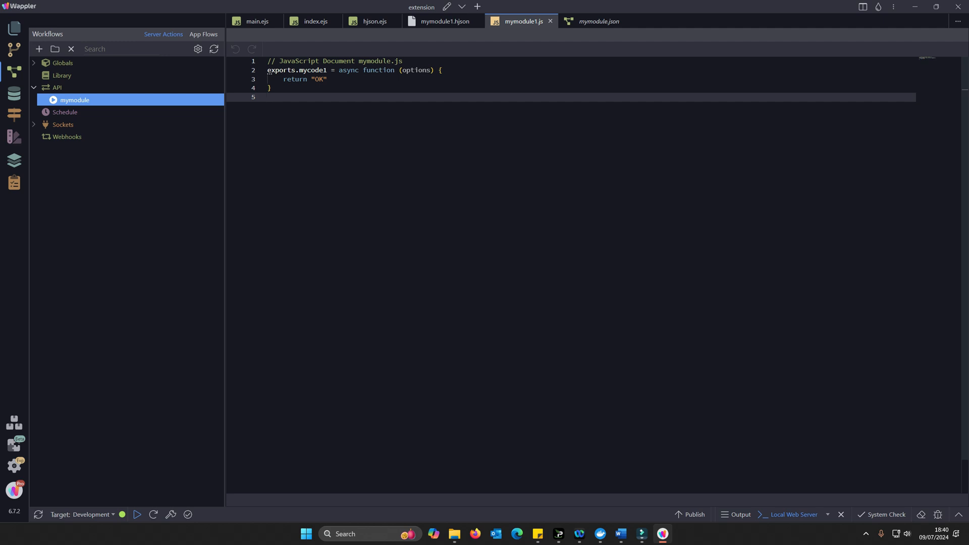
left_click(867, 533)
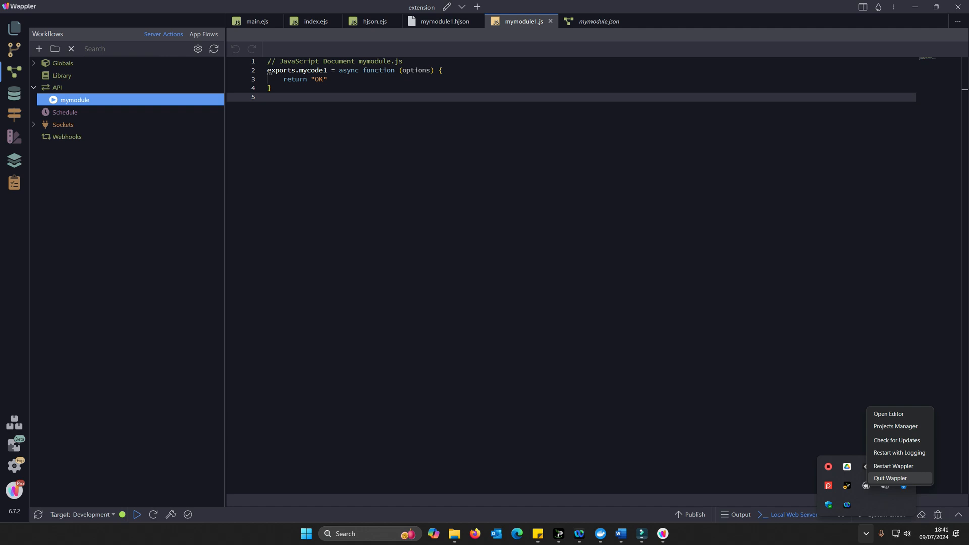
Restart Wappler from the tray menu so it loads the new module
left_click(894, 466)
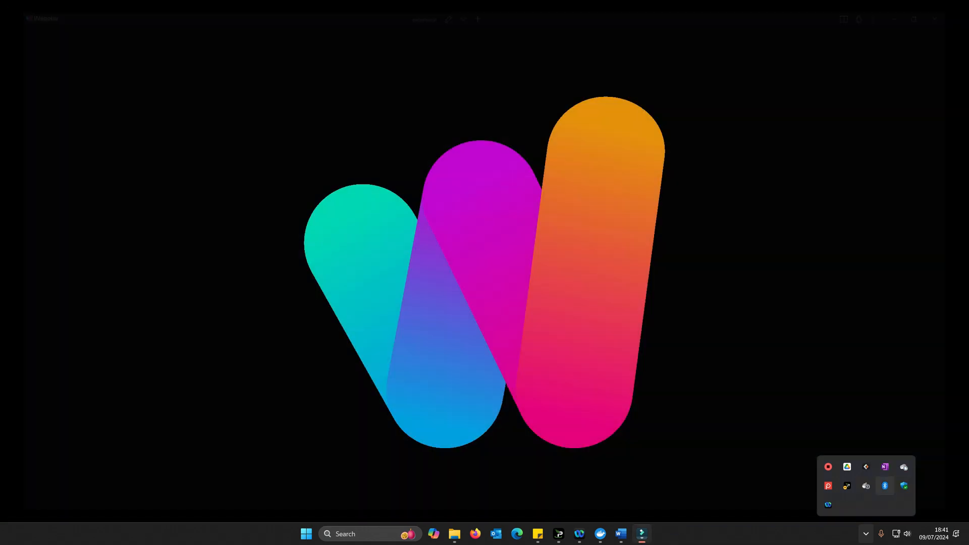
left_click(305, 533)
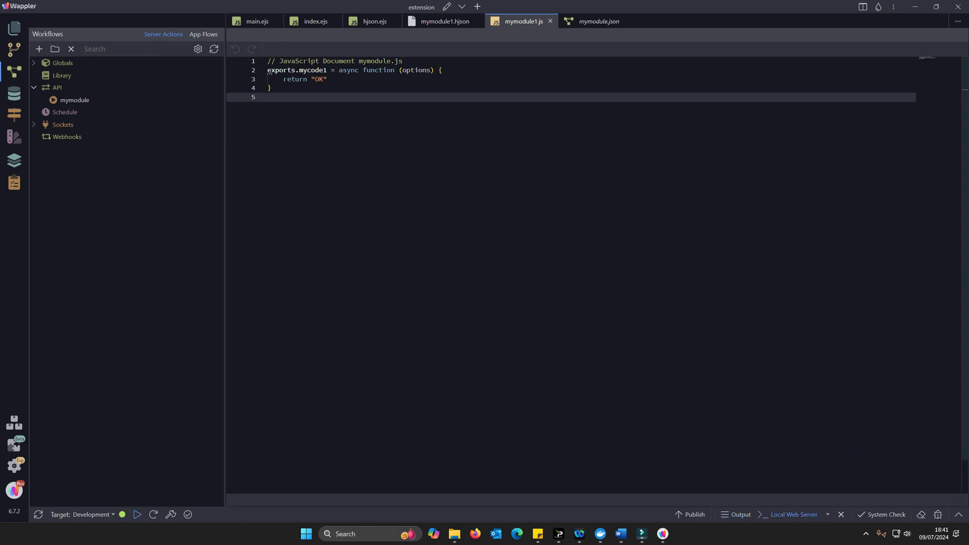
Add a Tutorial Modules > My First Module step to the mymodule API action and save
left_click(598, 21)
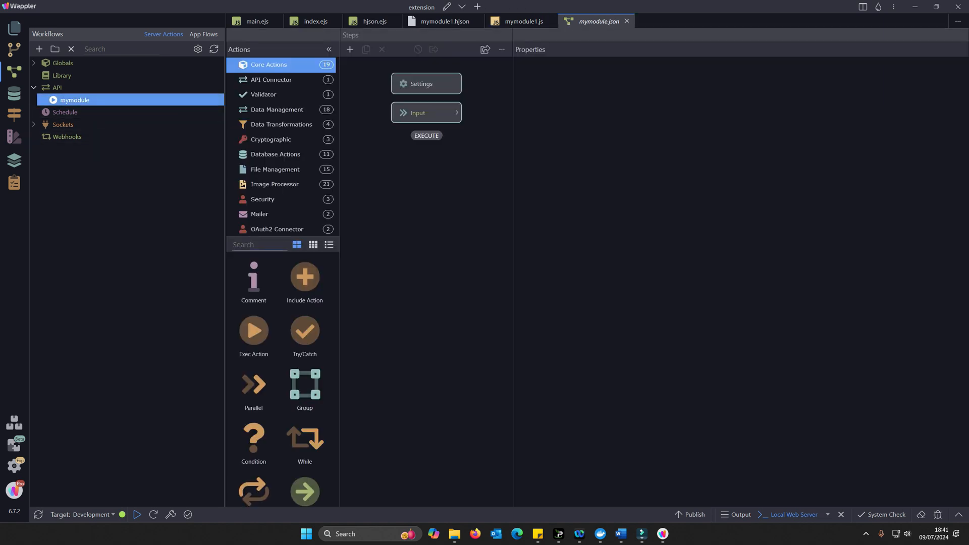
left_click(57, 88)
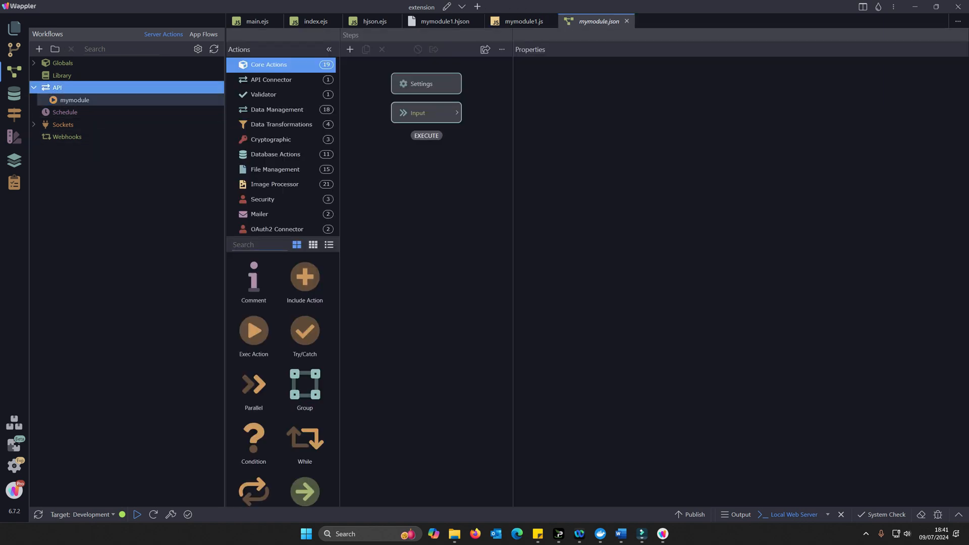
left_click(426, 154)
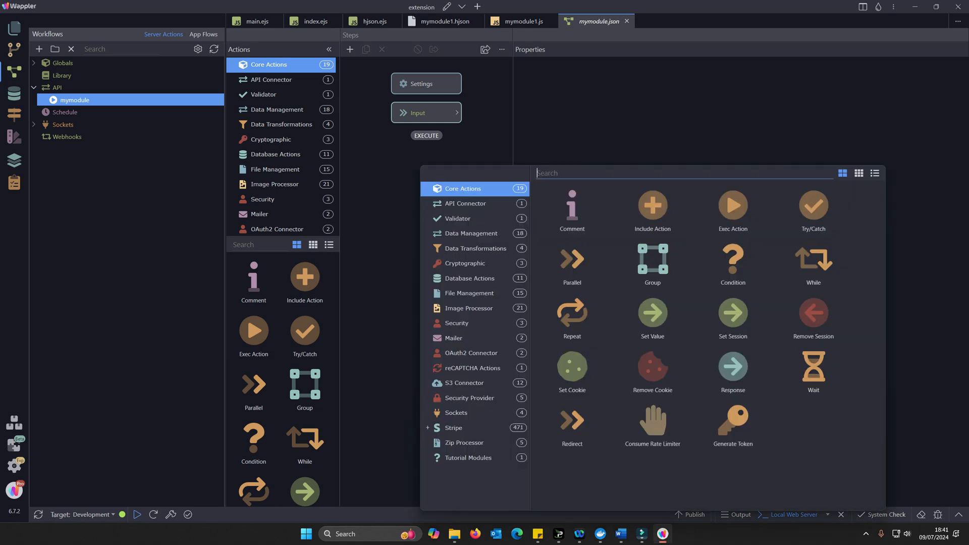
left_click(468, 457)
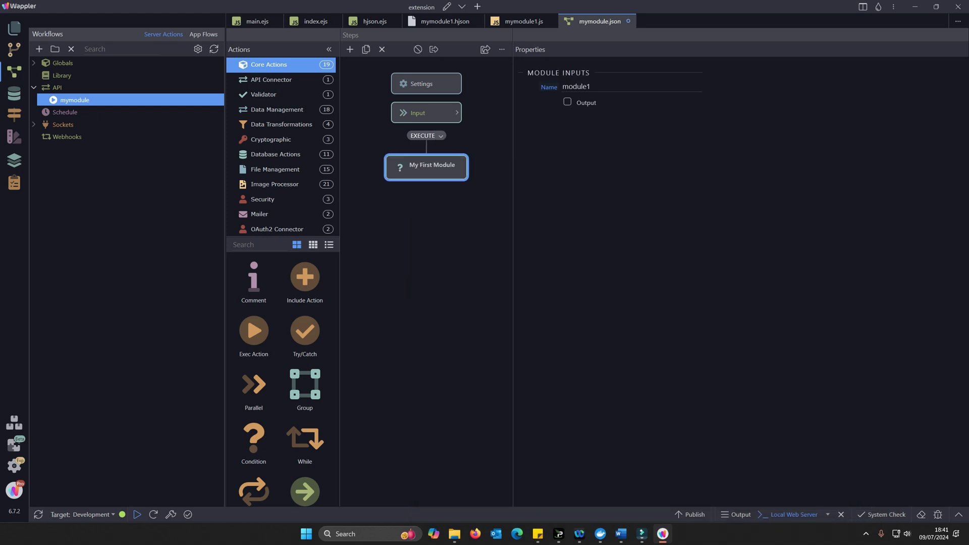
left_click(568, 102)
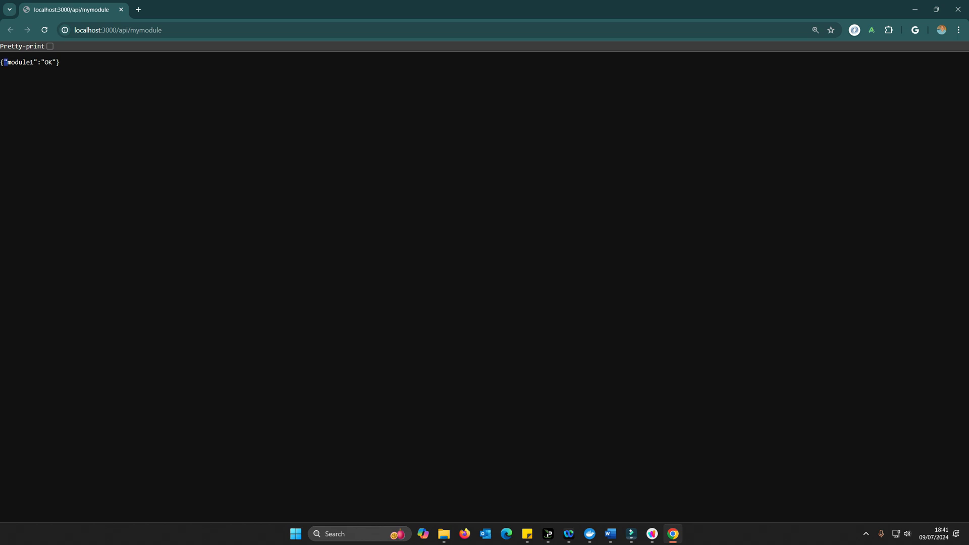
Select the module1 key in the {"module1":"OK"} response at localhost:3000/api/mymodule
double_click(19, 61)
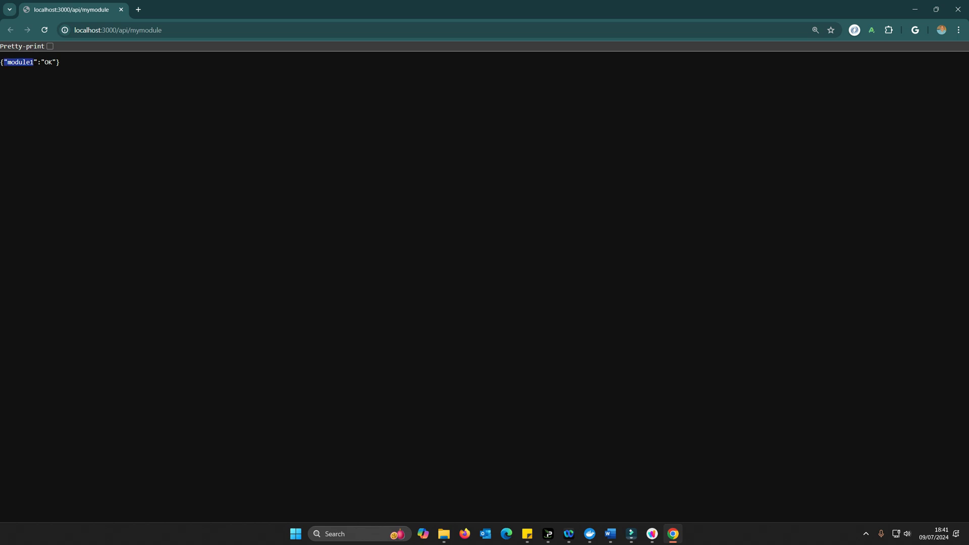